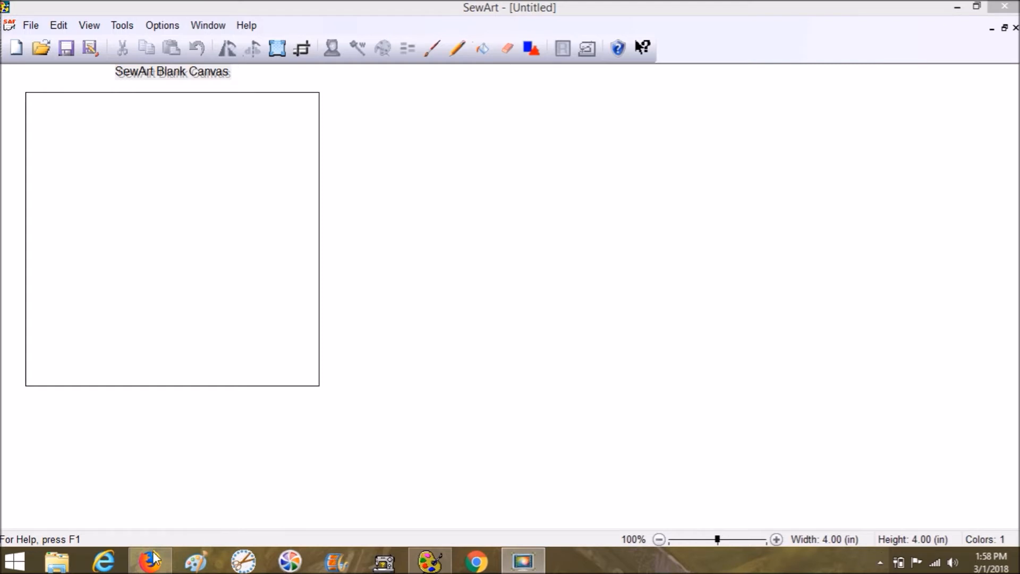
Bring up and scroll through the purchased flower clipart listing.
left_click(150, 561)
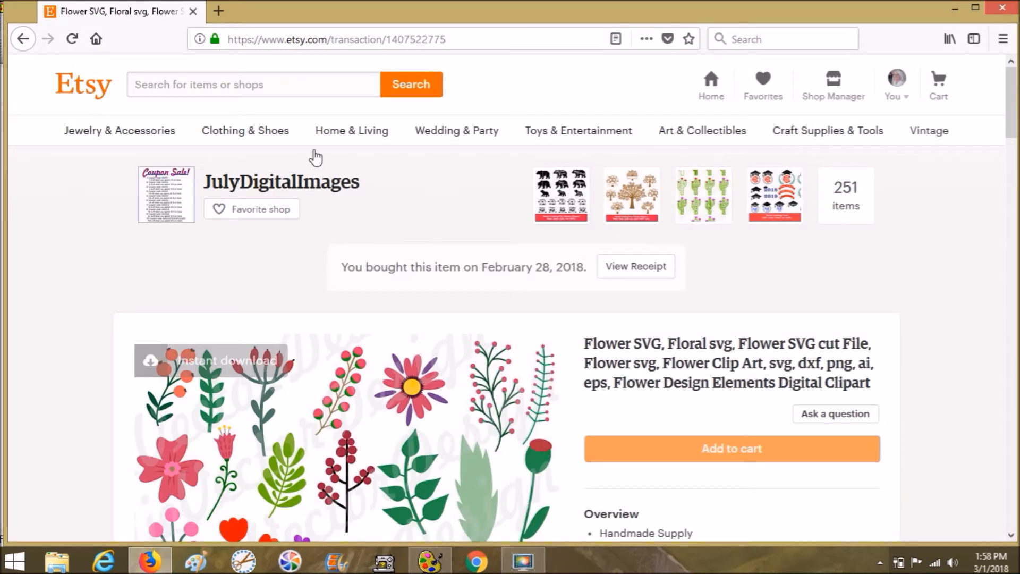
mouse_move(519, 241)
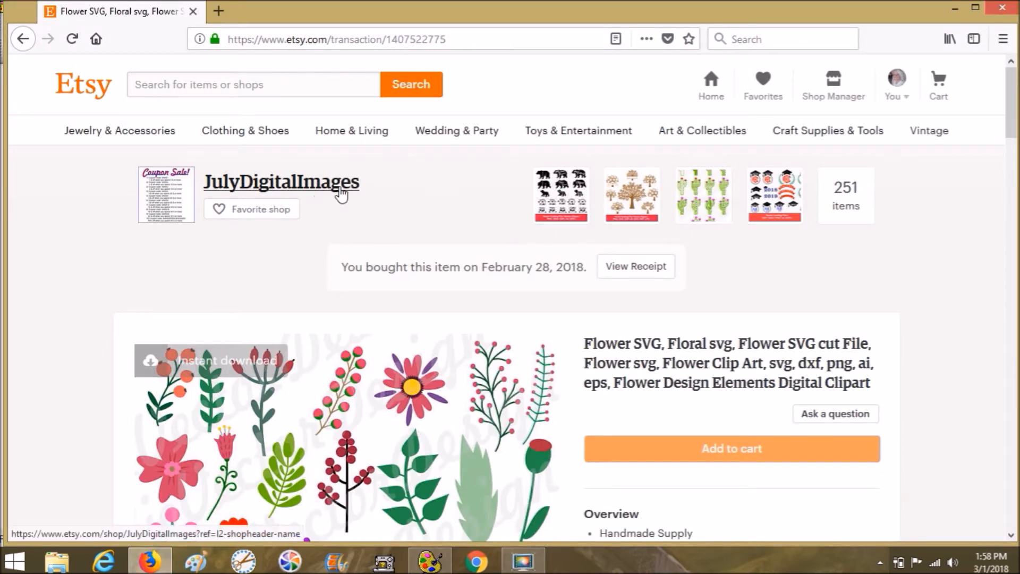
scroll("down", 3)
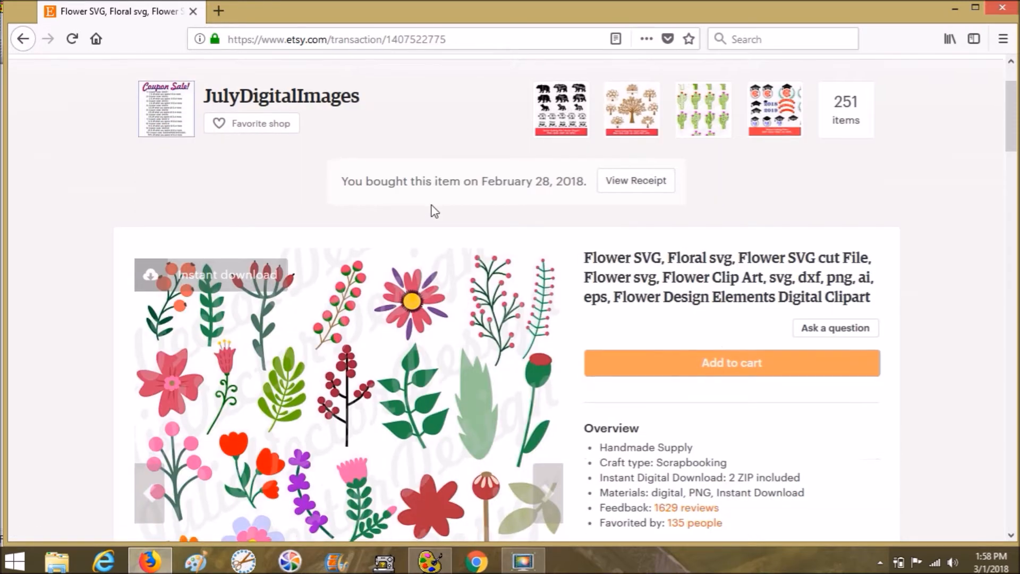
scroll("down", 3)
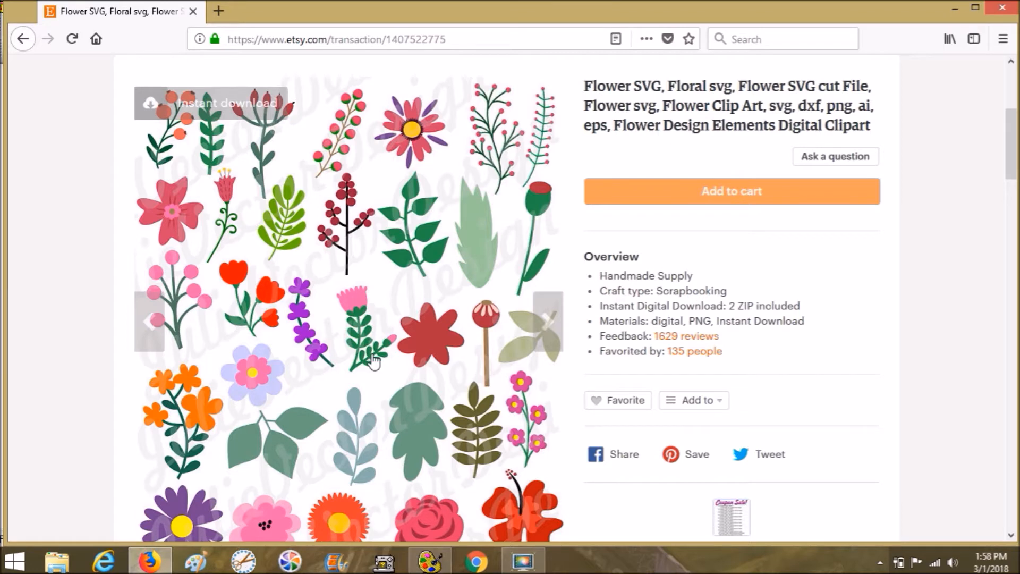
scroll("down", 3)
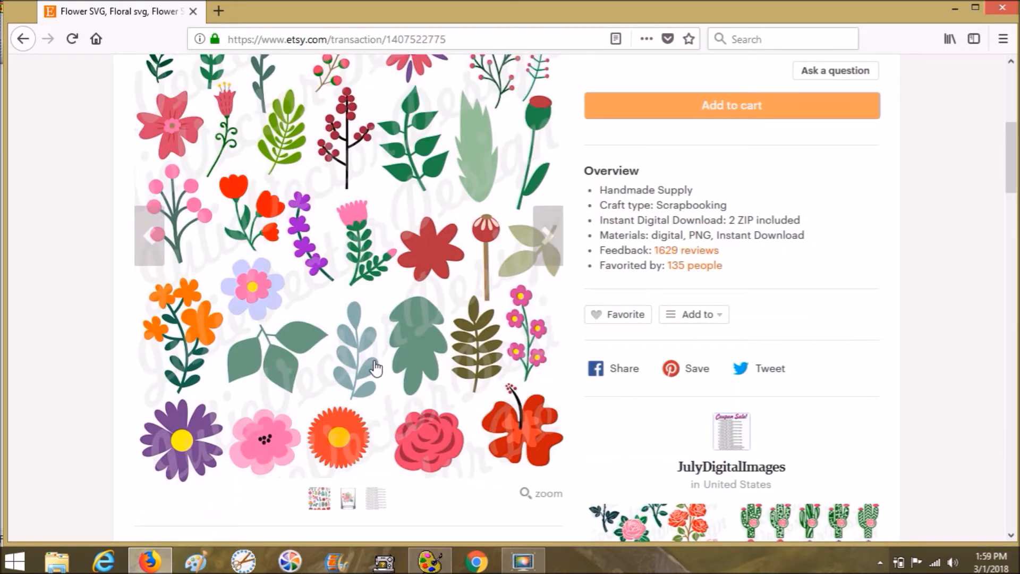
mouse_move(405, 319)
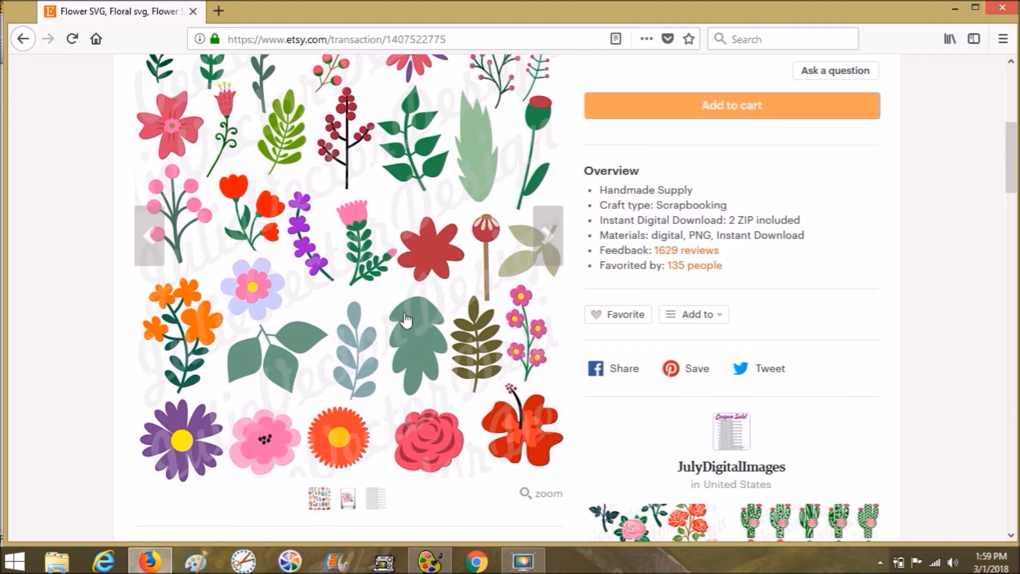
mouse_move(399, 319)
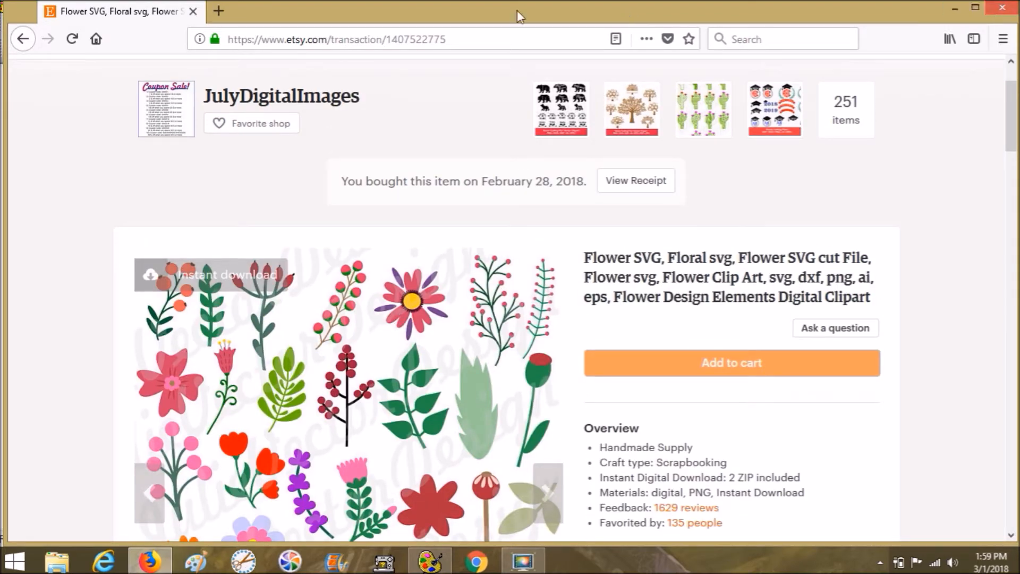
mouse_move(367, 102)
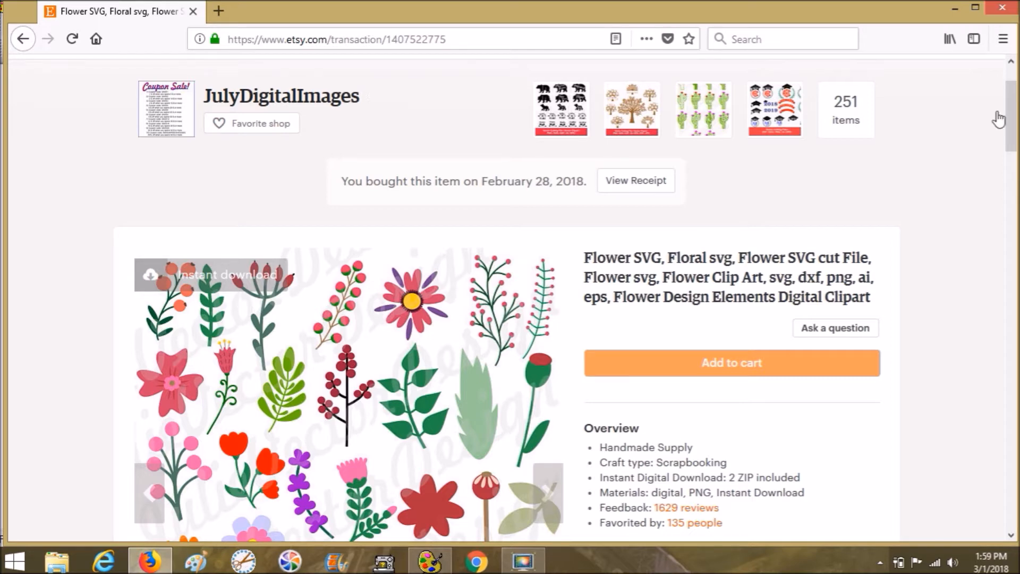
mouse_move(1003, 7)
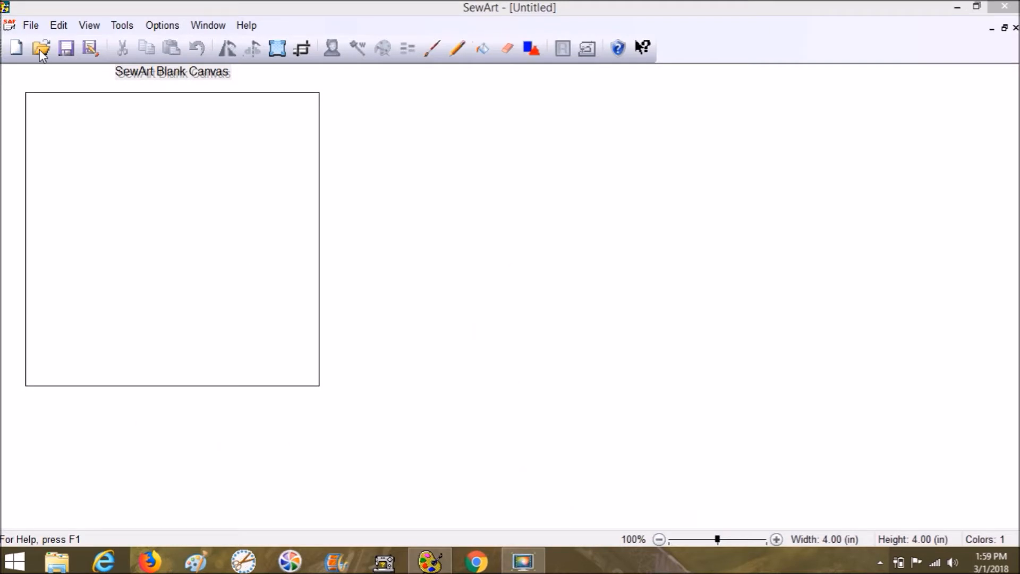
mouse_move(40, 47)
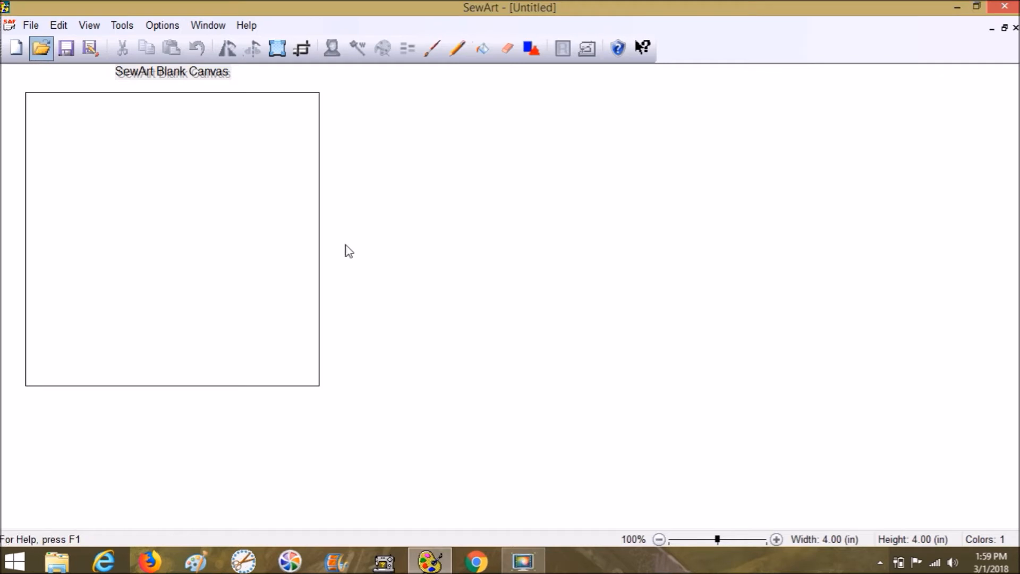
Open the image dialog inside the vector-flower-elements subfolder, previewing 'all the vector flower elements'.
left_click(41, 47)
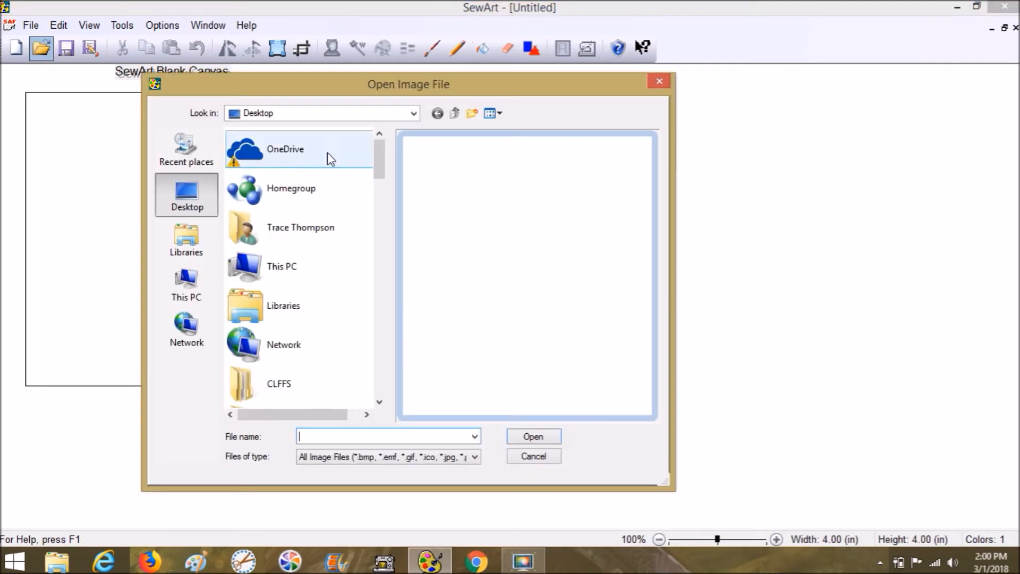
scroll("down", 3)
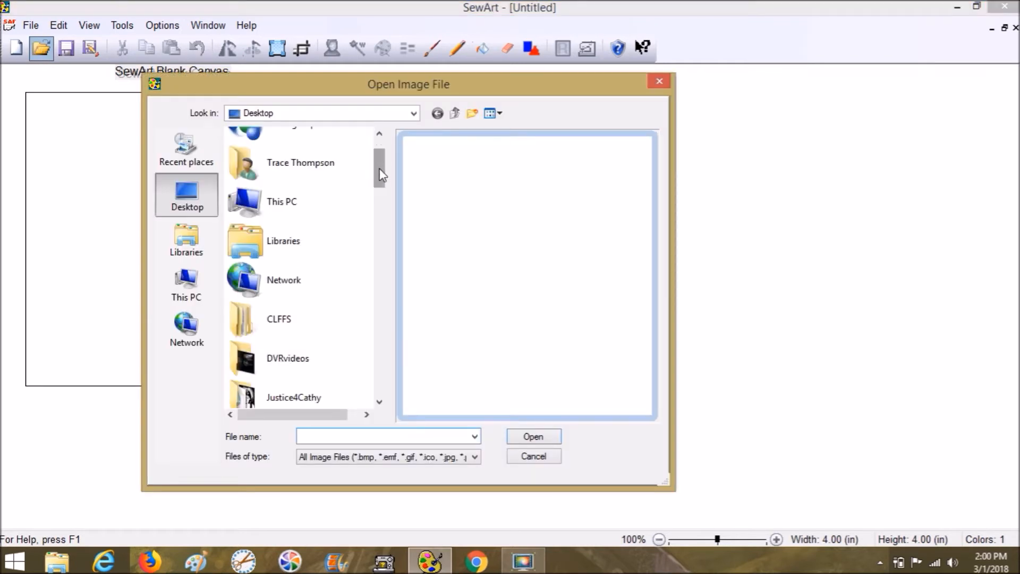
scroll("down", 3)
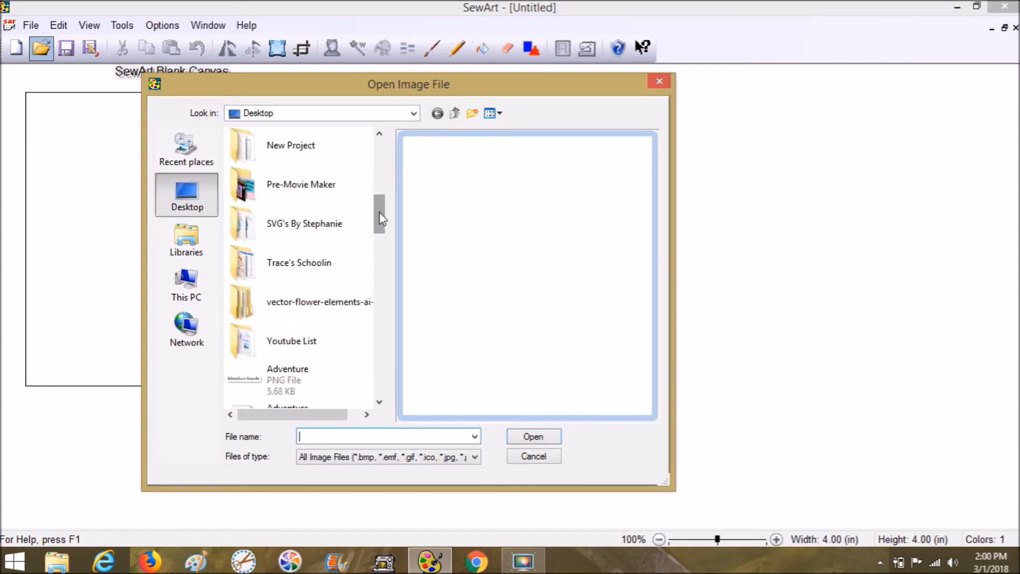
left_click(318, 301)
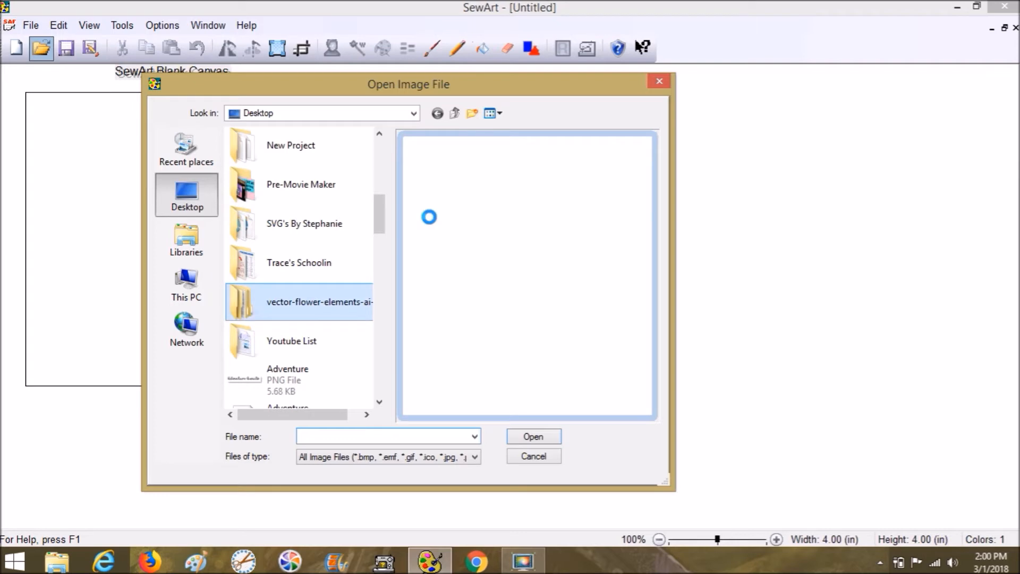
double_click(299, 302)
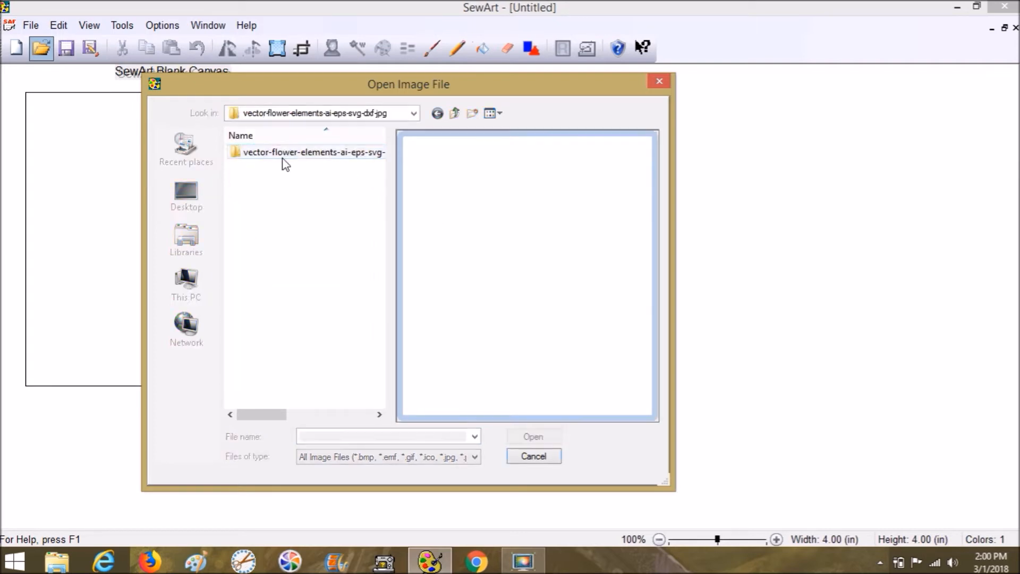
double_click(312, 152)
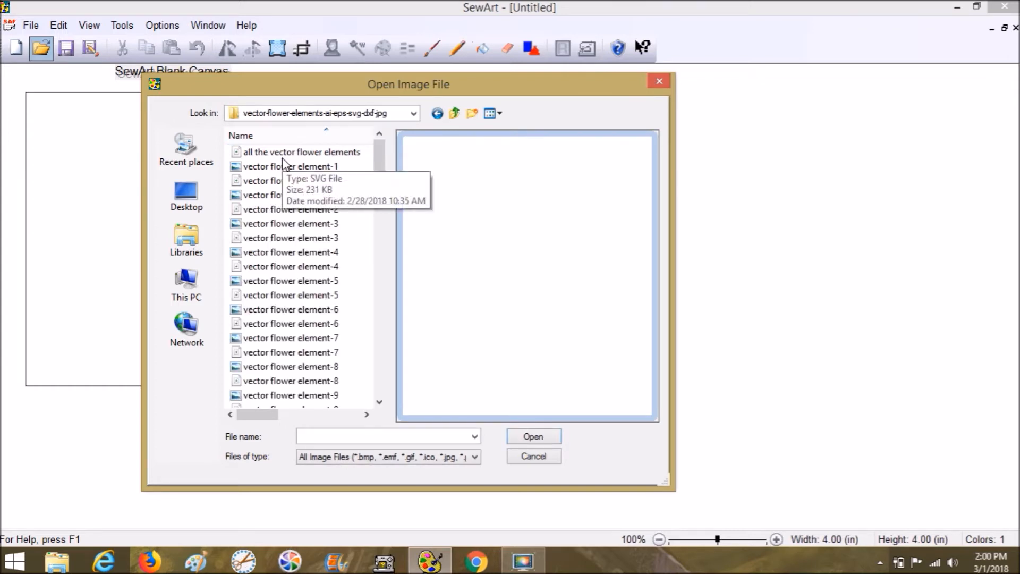
left_click(301, 152)
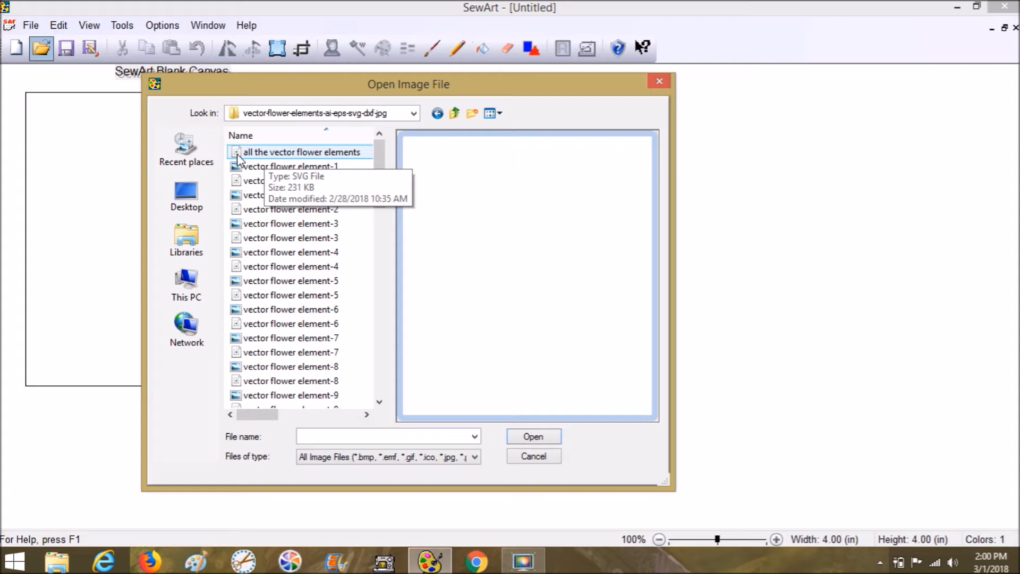
left_click(304, 152)
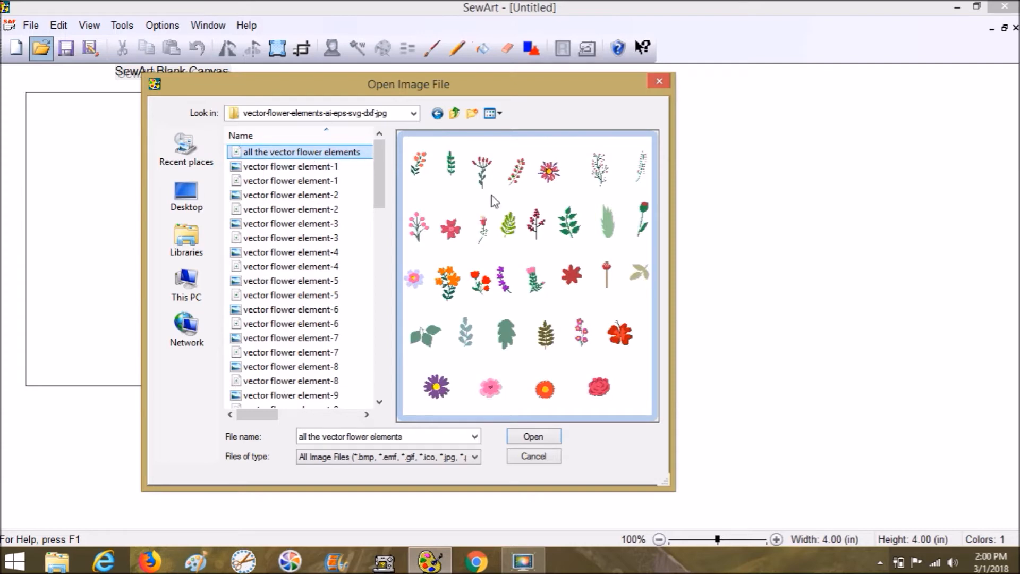
Preview the flower files and open vector flower element-8, the red tulip bouquet.
left_click(289, 195)
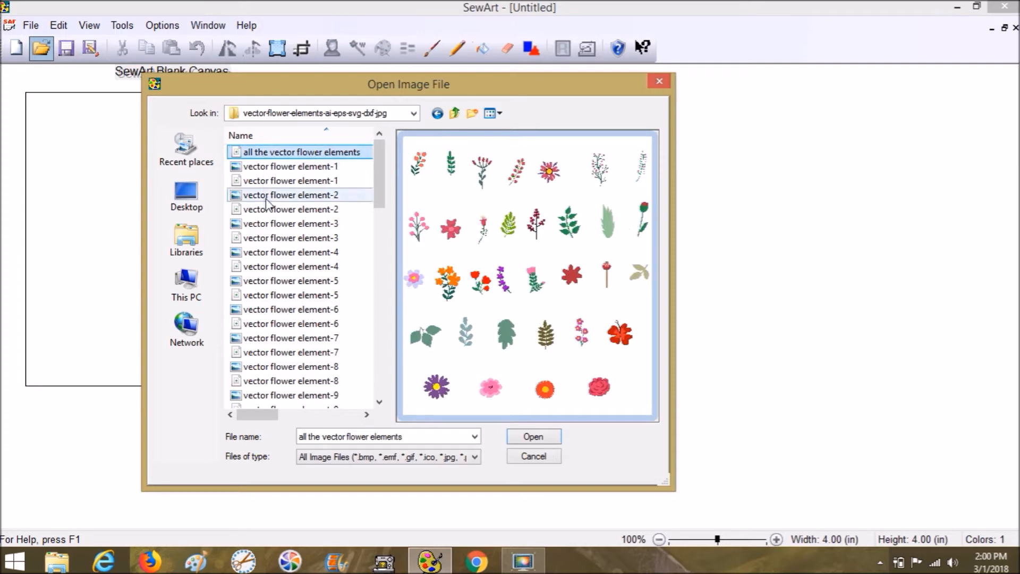
left_click(290, 166)
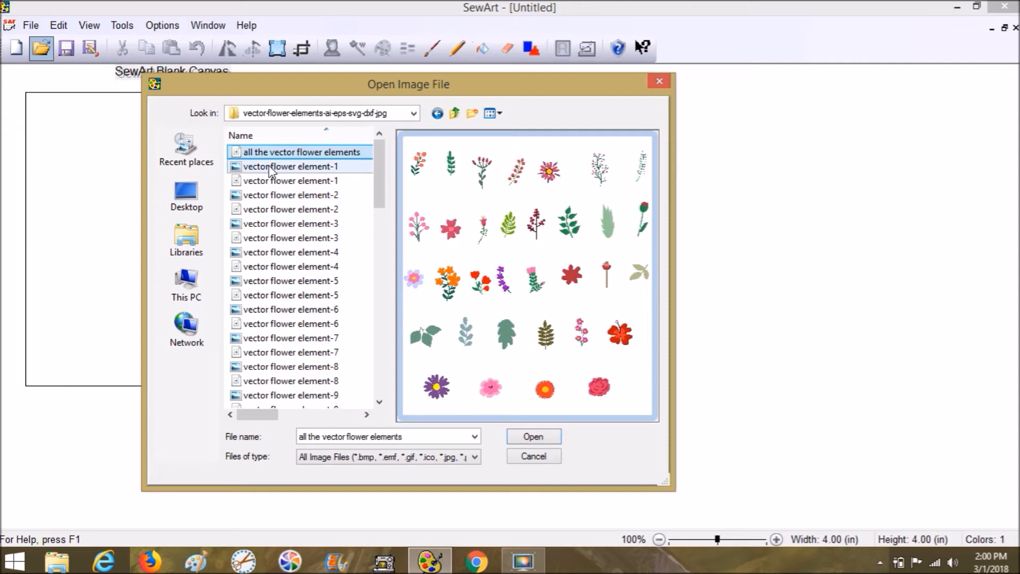
left_click(290, 166)
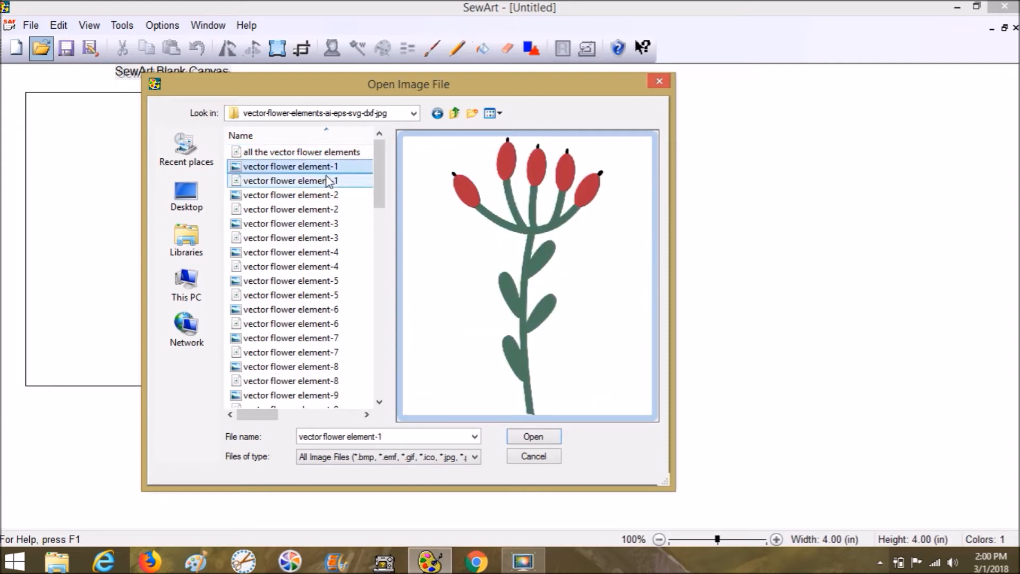
mouse_move(319, 166)
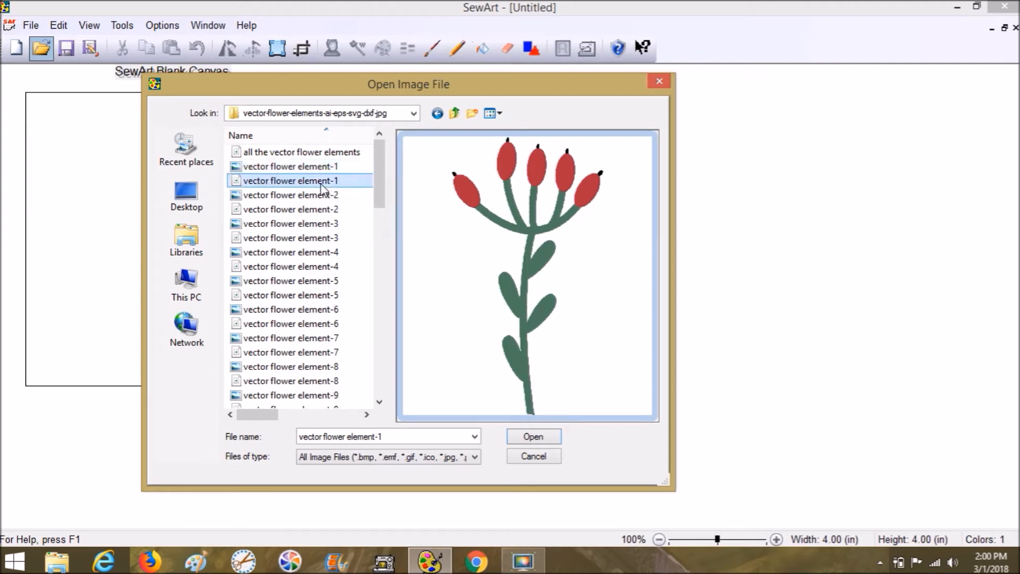
mouse_move(319, 189)
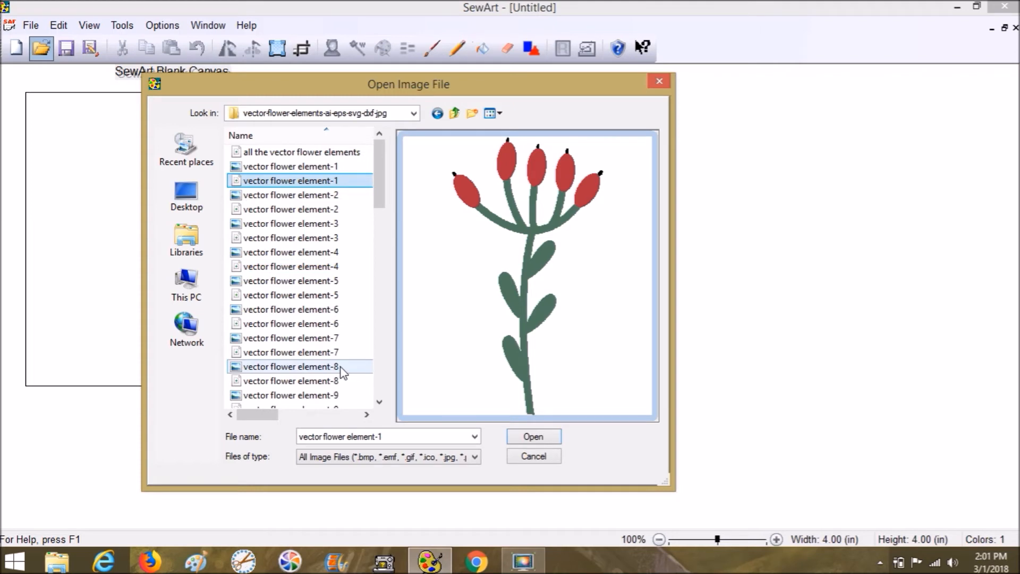
mouse_move(290, 366)
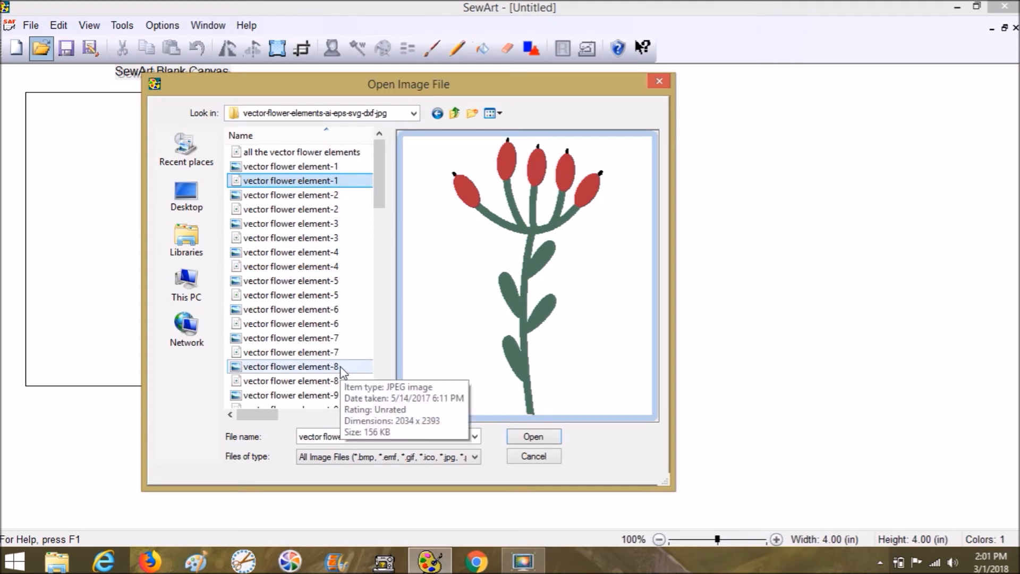
left_click(290, 366)
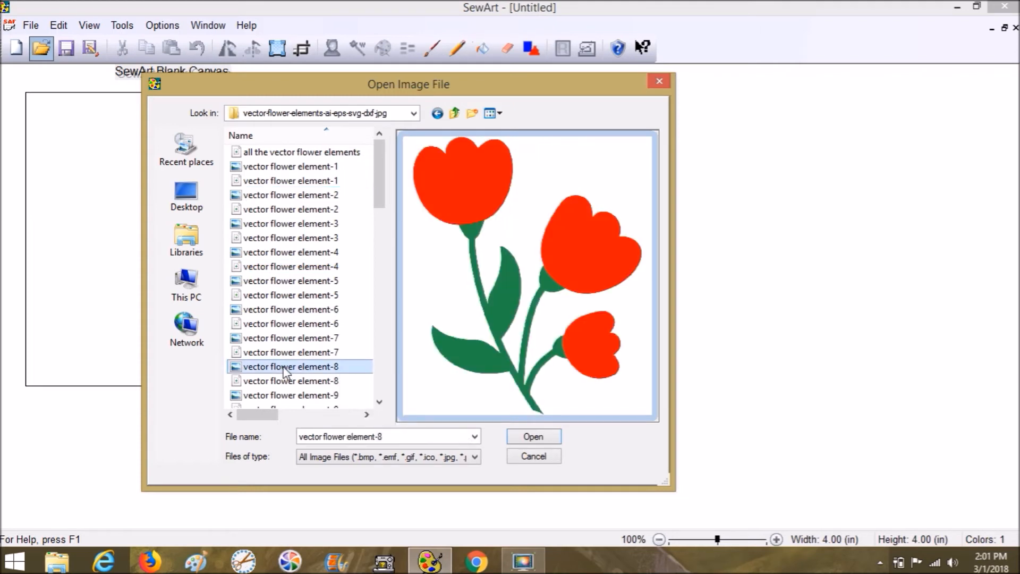
left_click(533, 436)
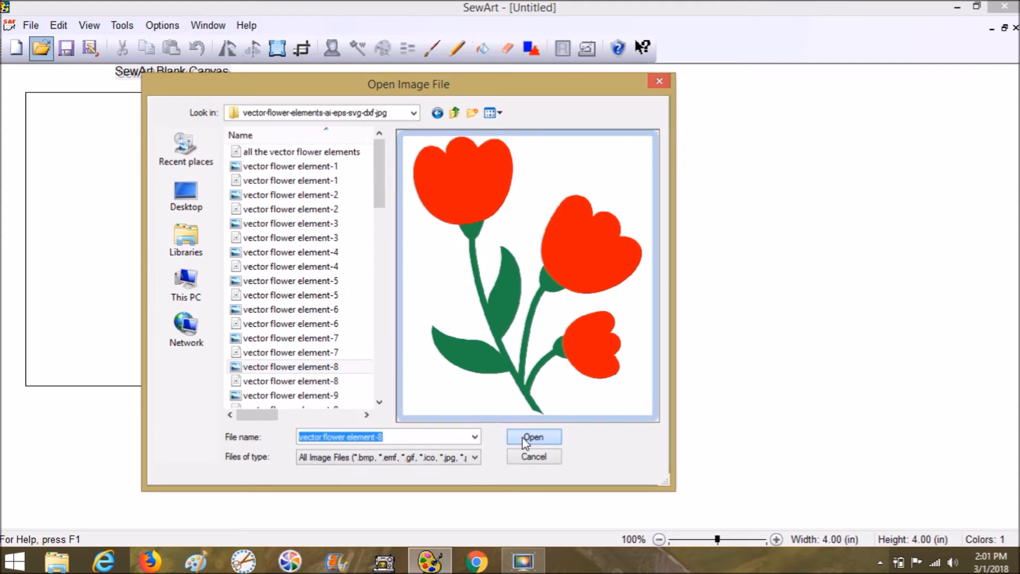
left_click(533, 437)
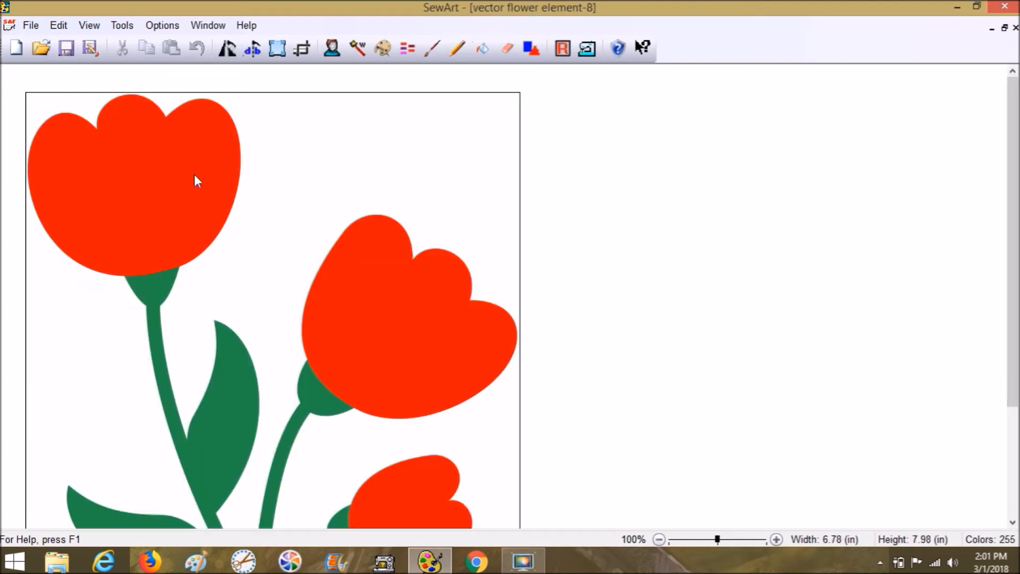
mouse_move(195, 261)
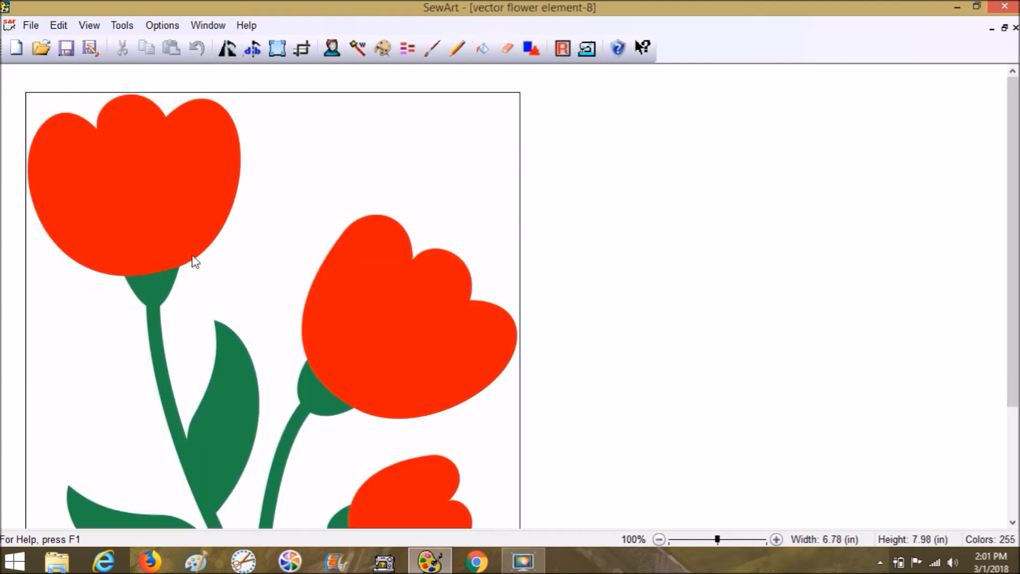
Reduce the tulip image from 255 to 10 colors.
left_click(383, 48)
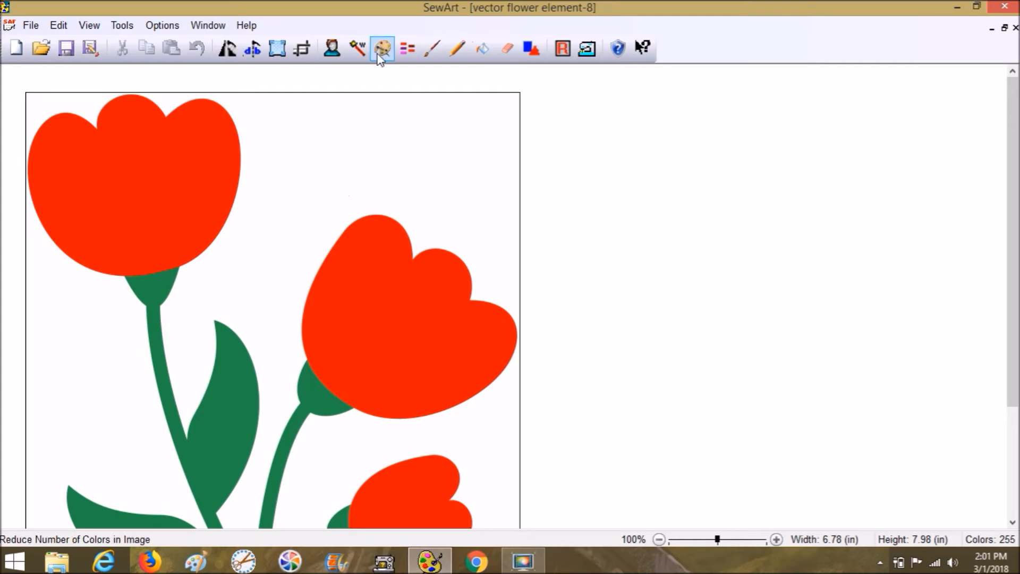
left_click(382, 47)
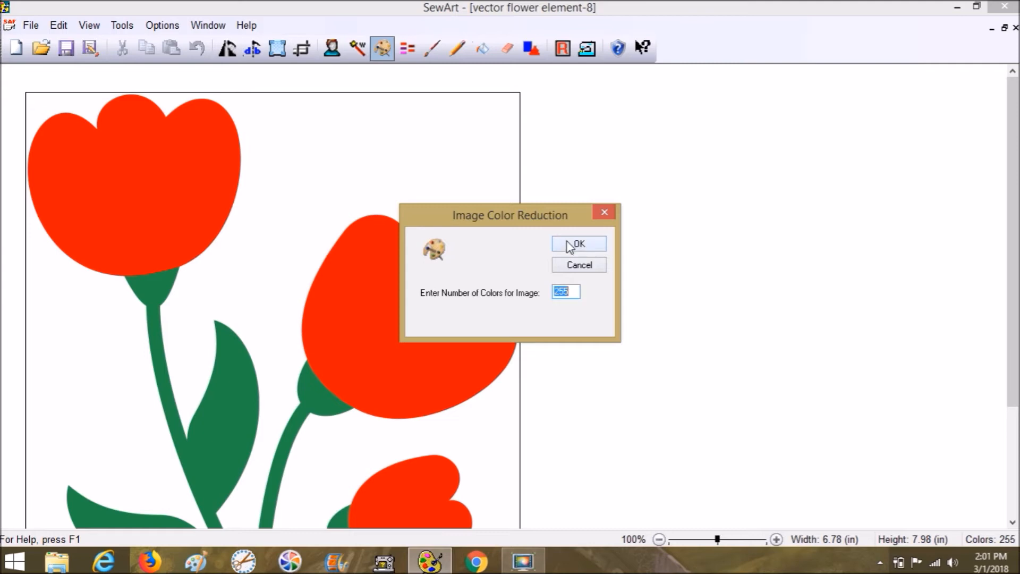
left_click(578, 243)
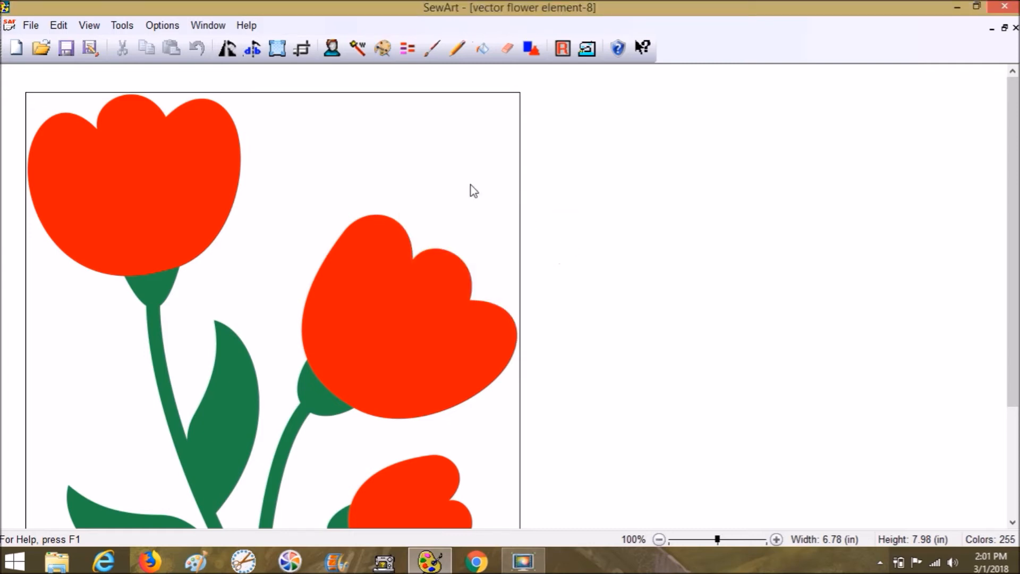
mouse_move(155, 267)
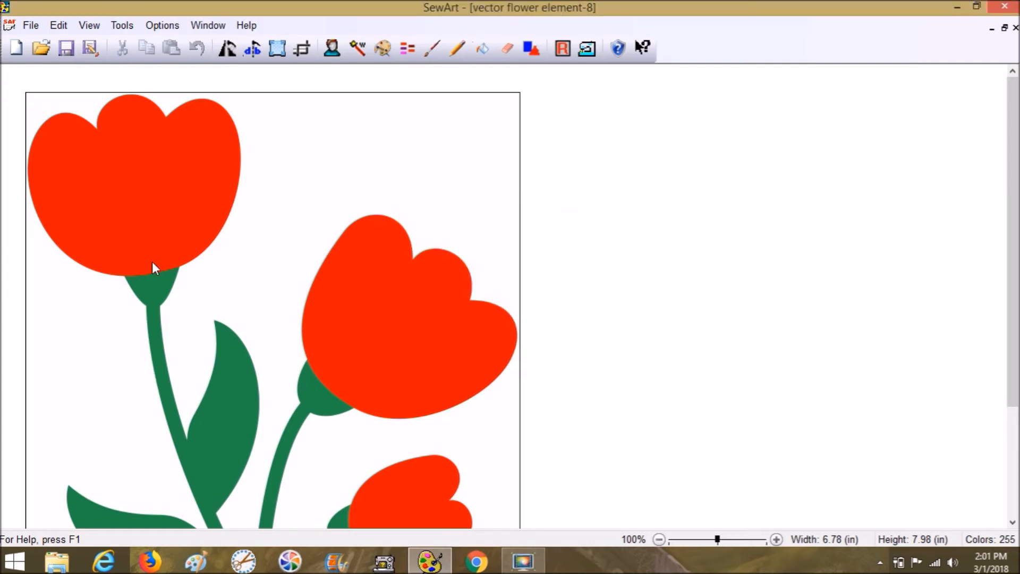
left_click(381, 49)
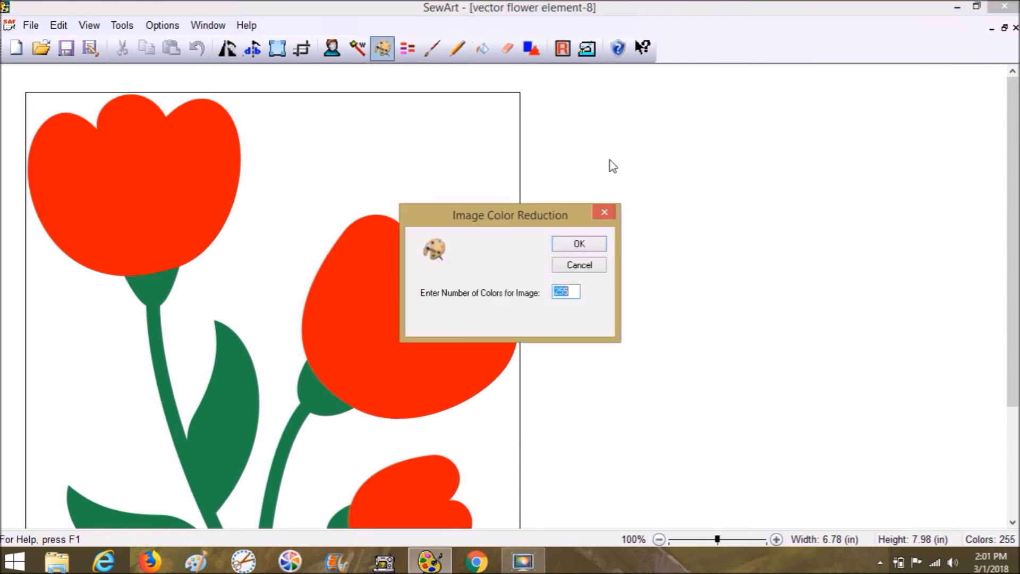
type("1")
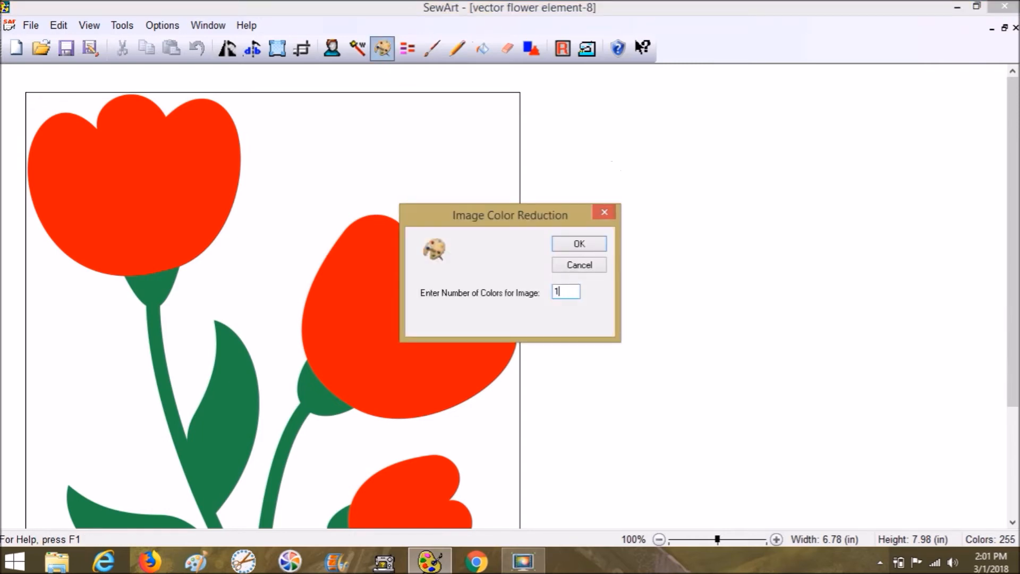
left_click(578, 243)
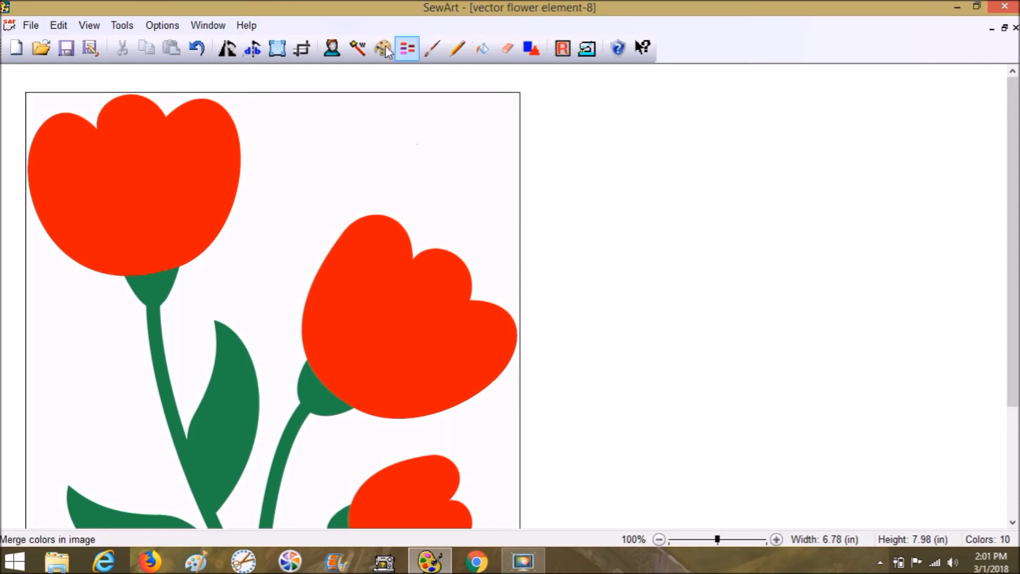
Try a two-color reduction, then undo back to the 10-color version.
left_click(383, 48)
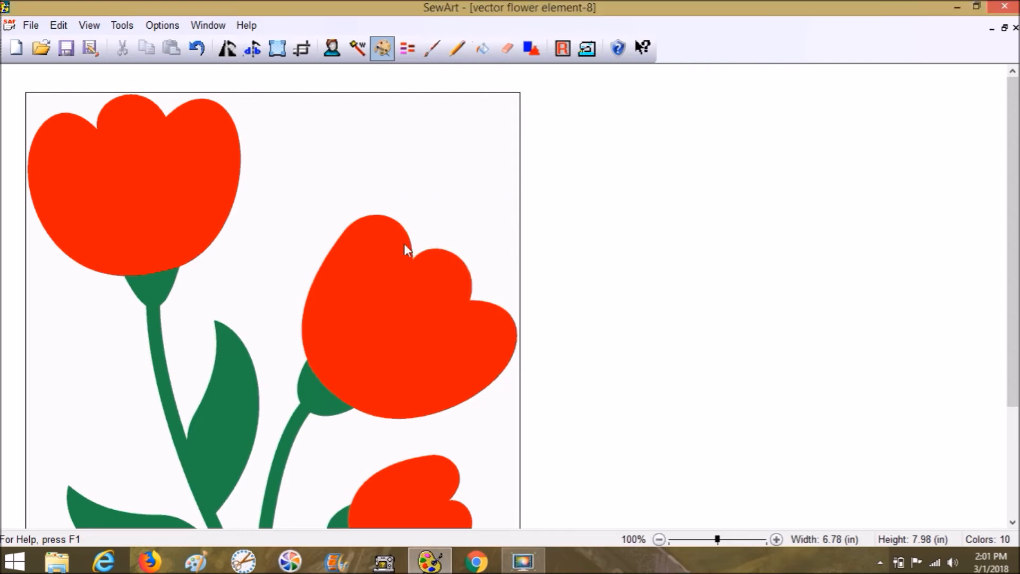
left_click(382, 49)
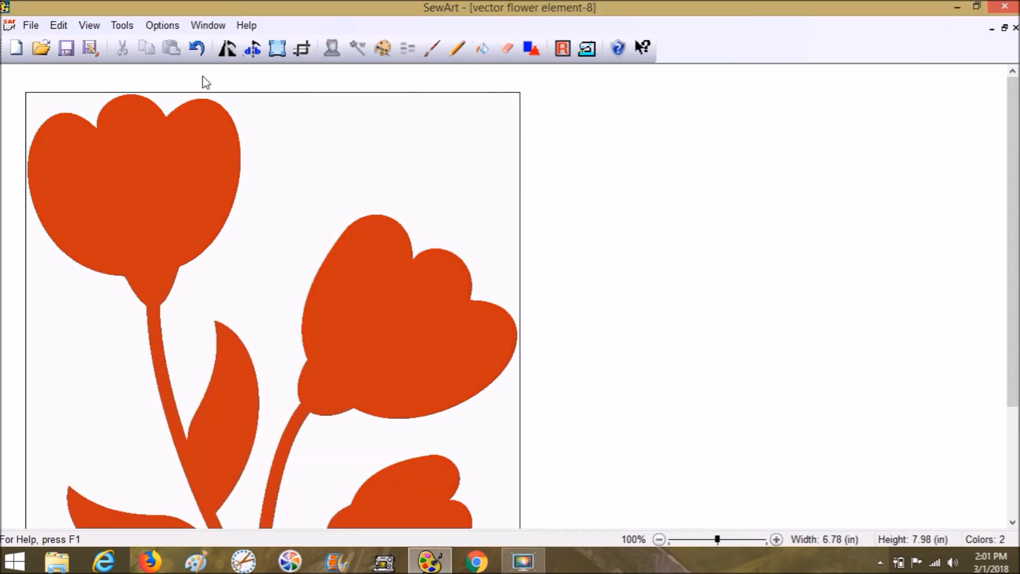
left_click(382, 47)
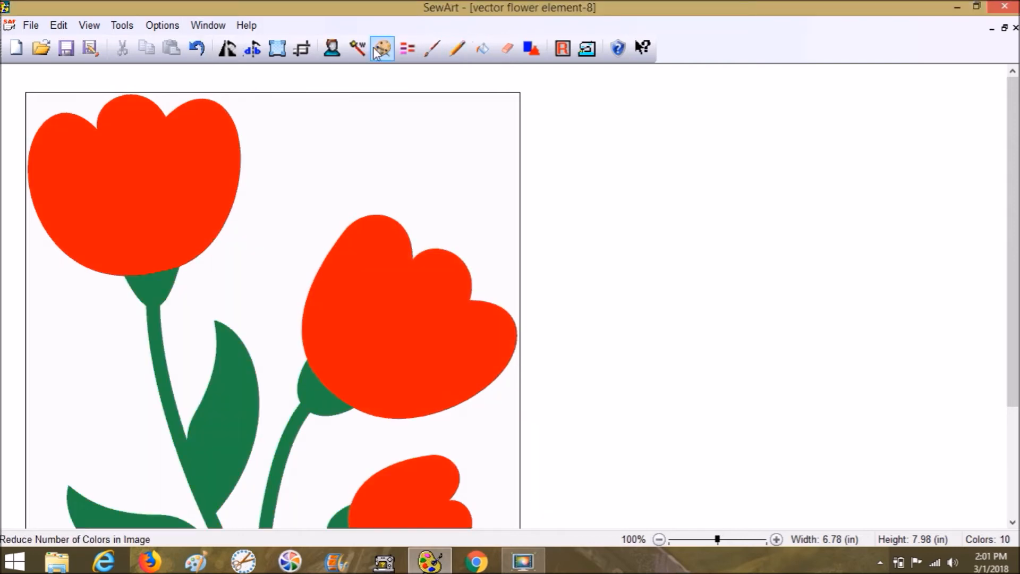
Cut the image to 3 colors, turning blooms orange-red and stems tan.
left_click(382, 49)
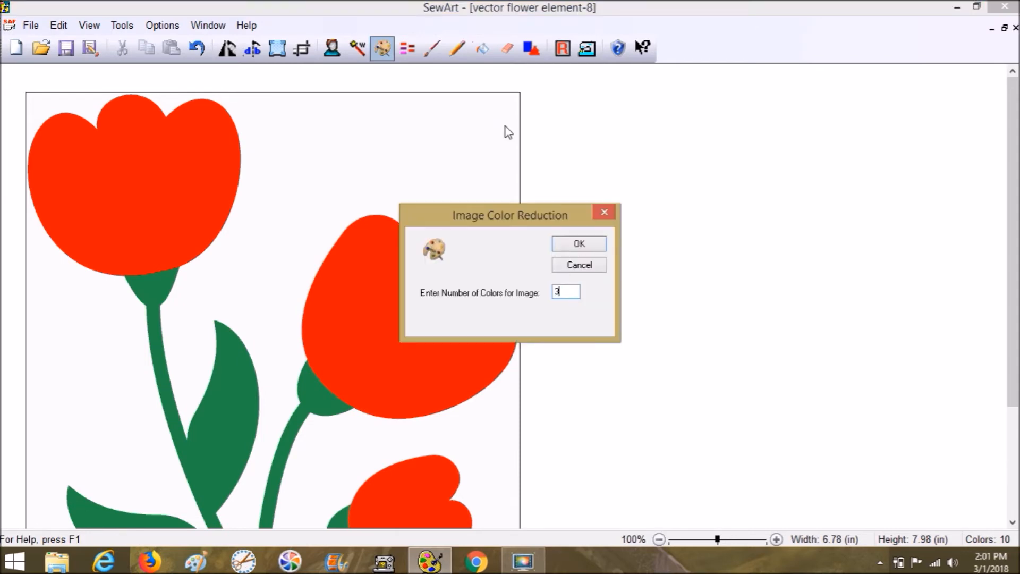
left_click(578, 243)
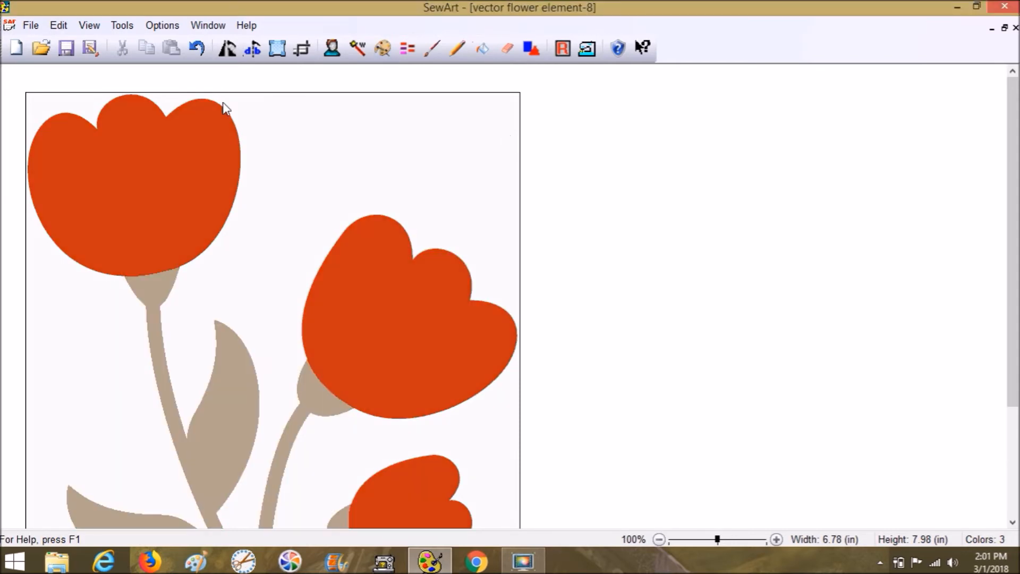
mouse_move(340, 180)
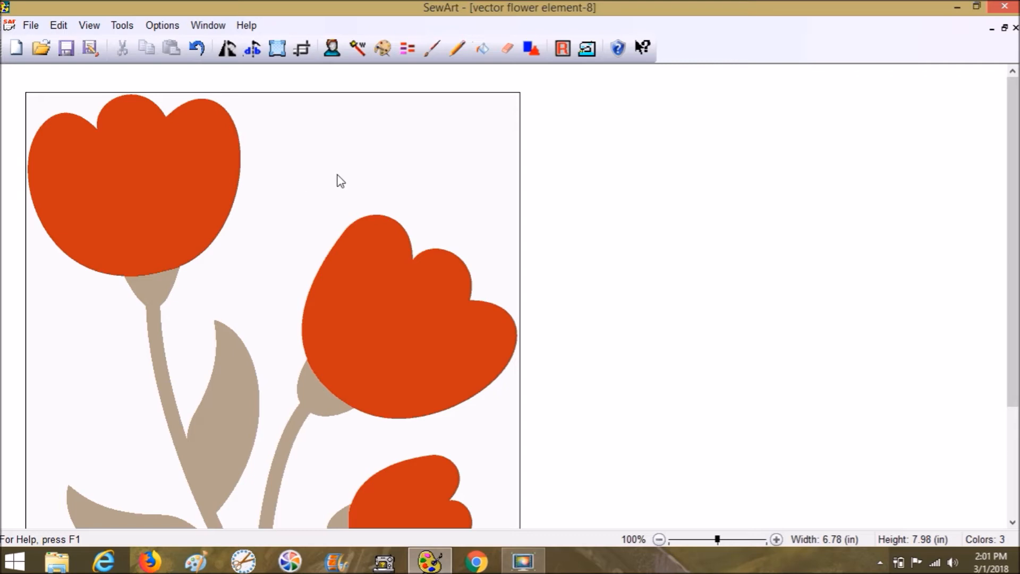
mouse_move(231, 243)
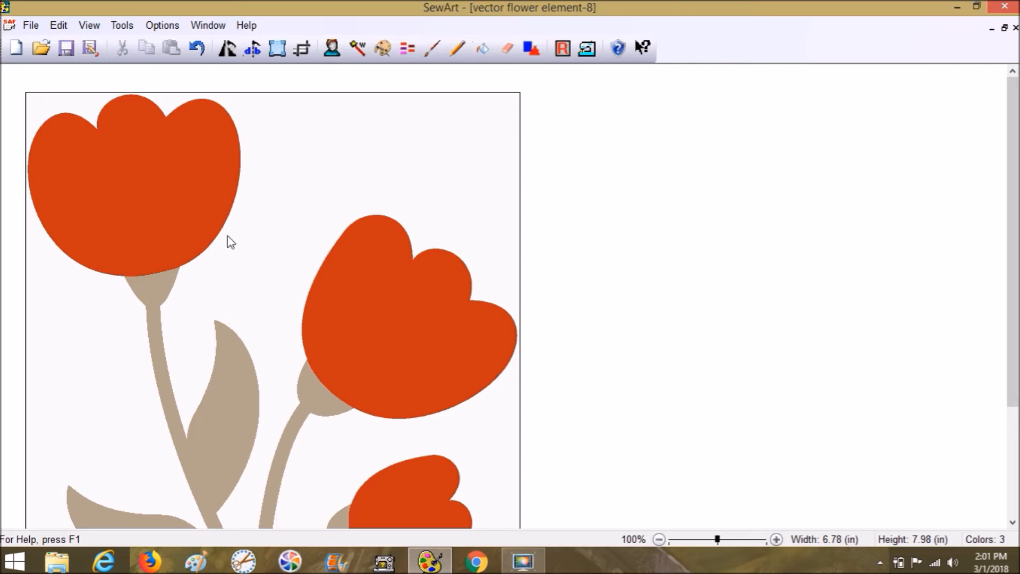
left_click(482, 48)
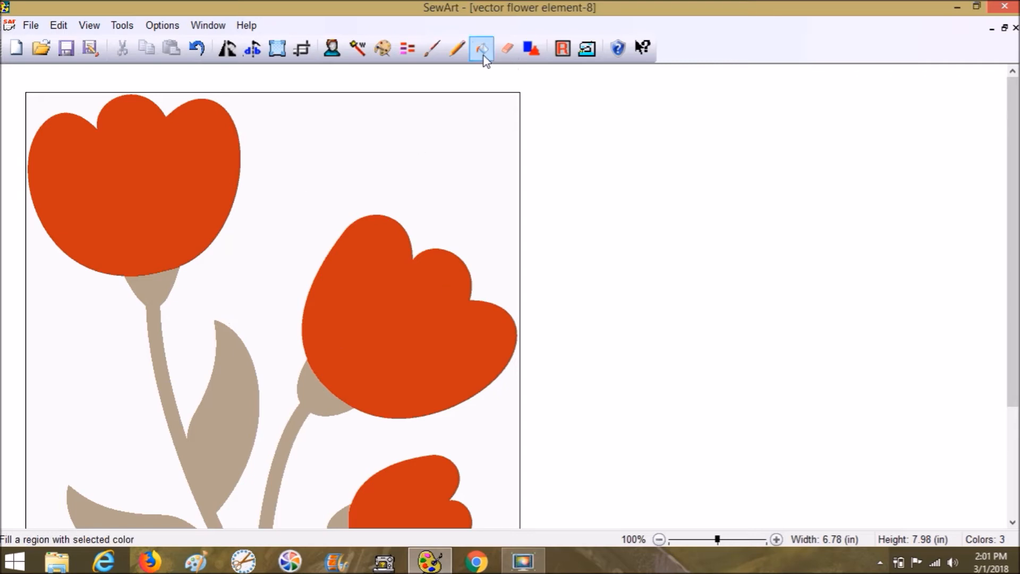
Bucket-fill the stems and leaves green and the middle and top tulips red.
left_click(481, 48)
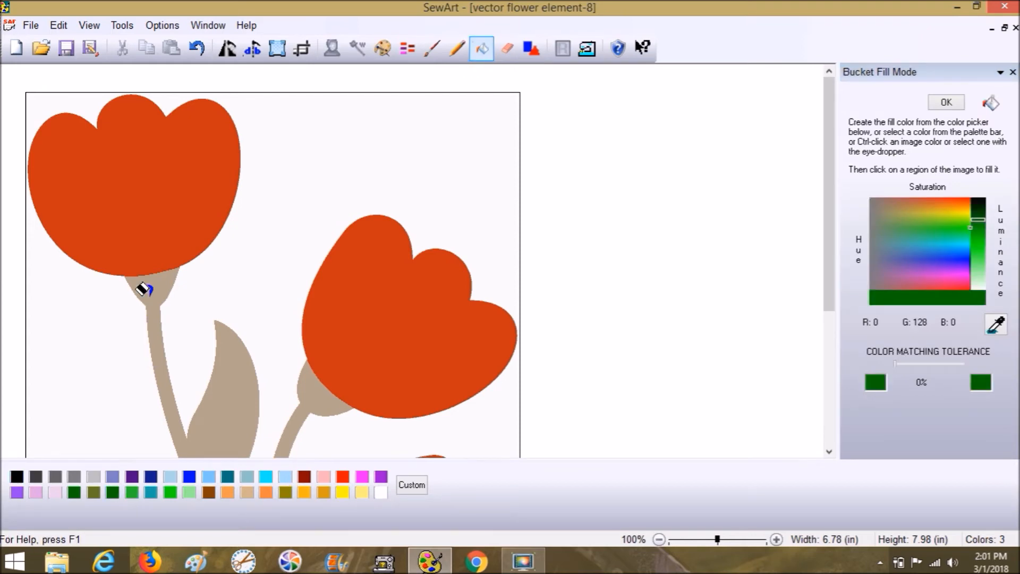
left_click(142, 290)
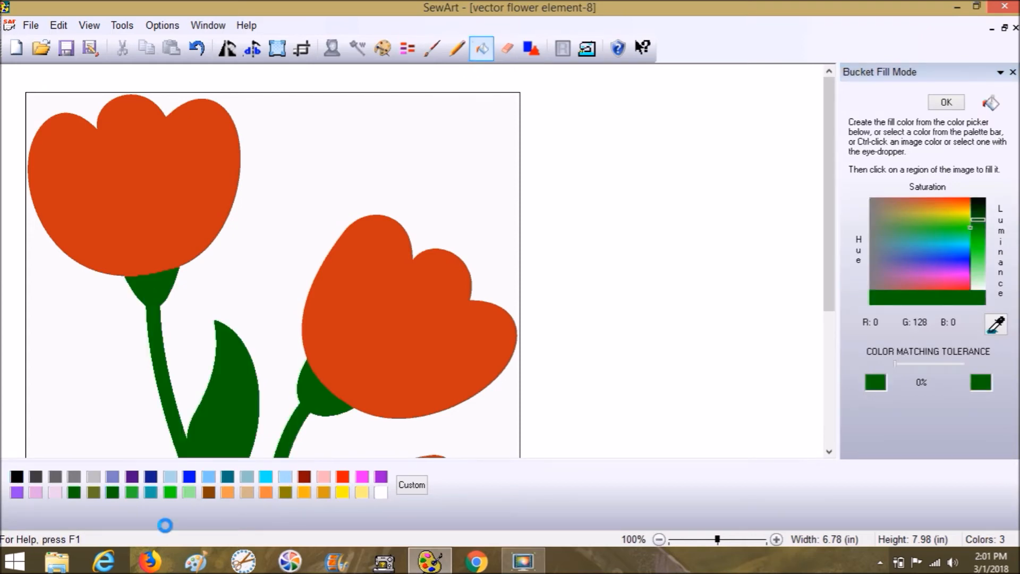
left_click(334, 345)
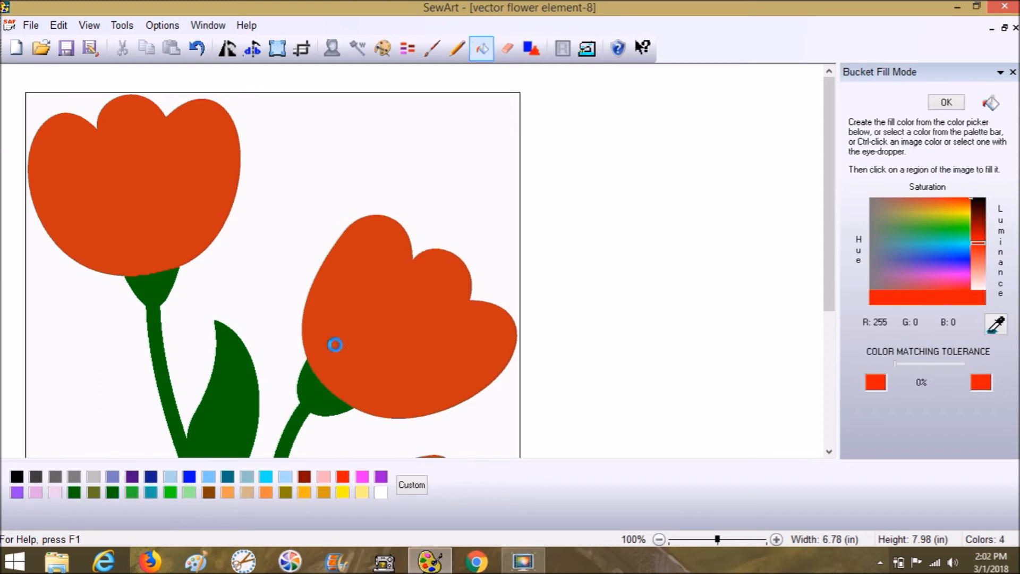
left_click(335, 345)
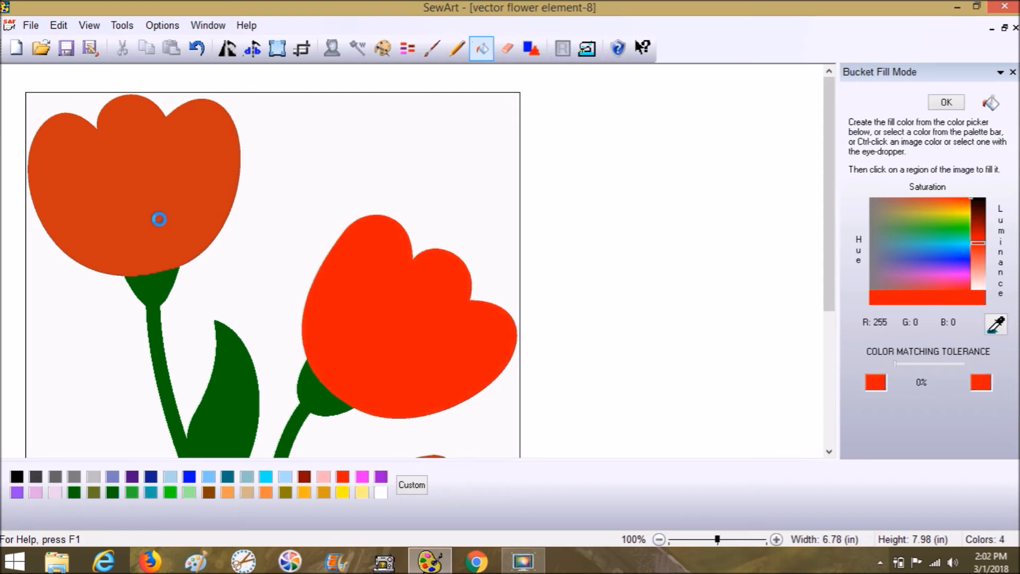
left_click(159, 218)
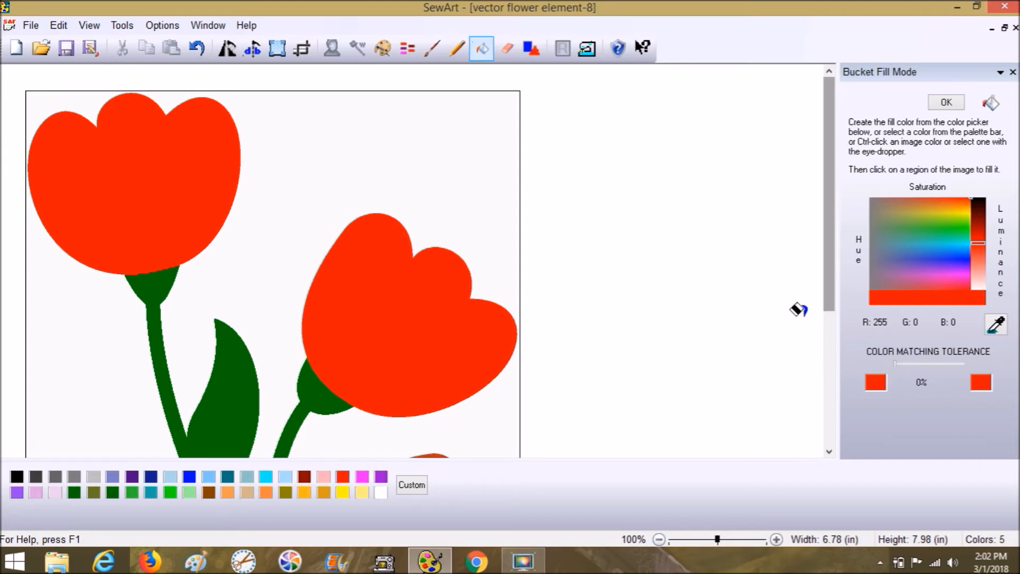
scroll("down", 3)
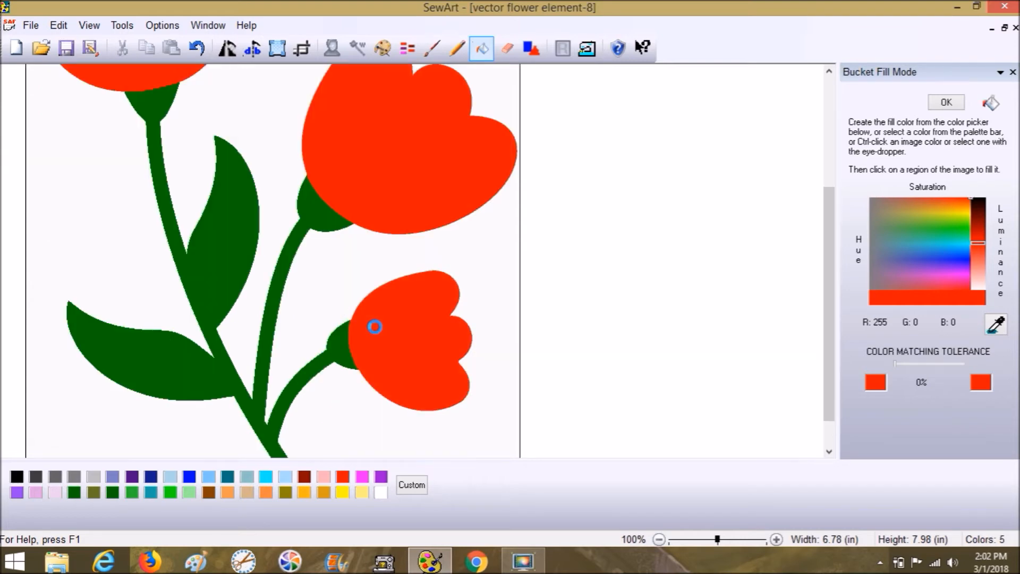
left_click(945, 102)
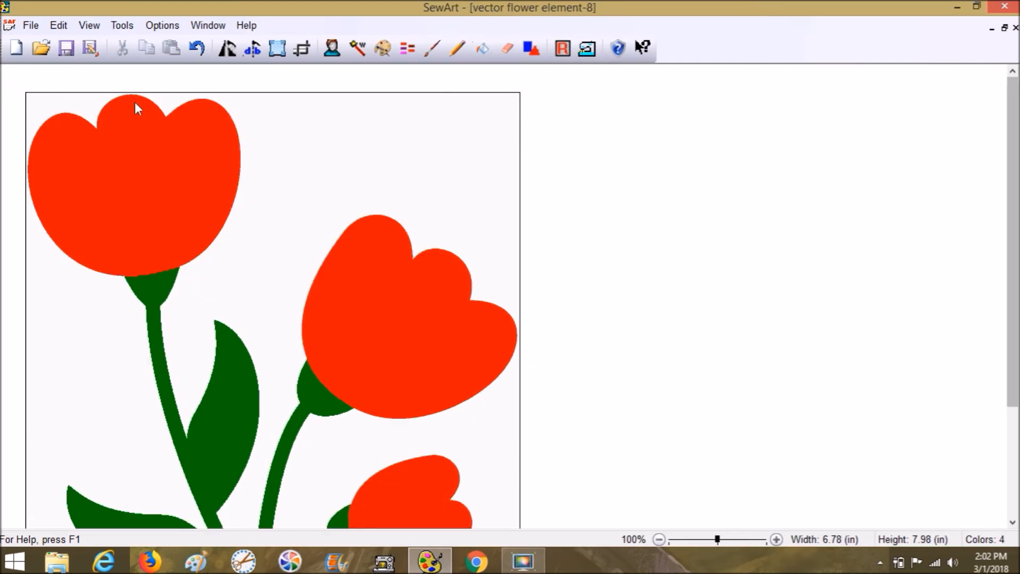
mouse_move(15, 48)
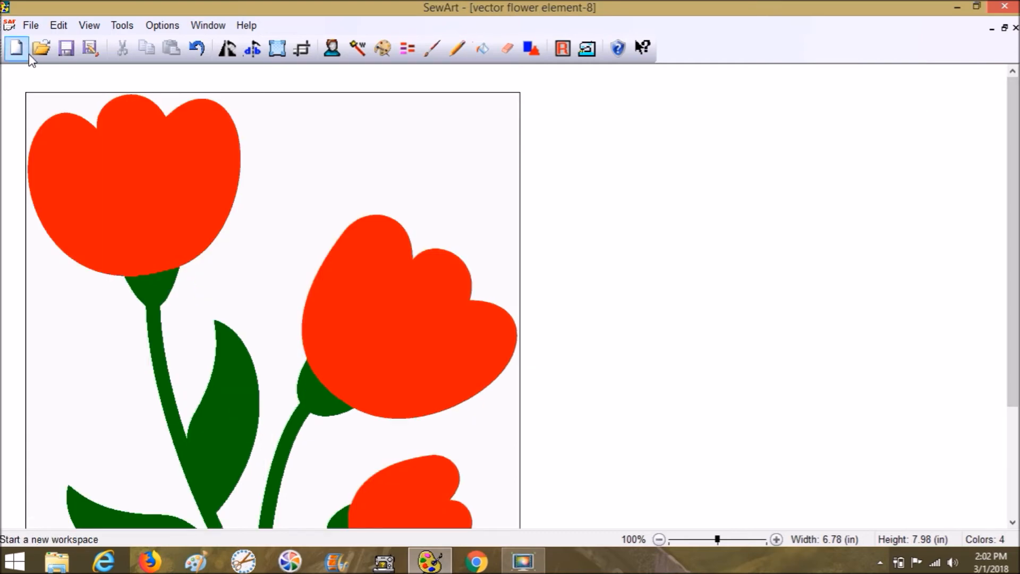
Start a new canvas and reopen the vector flower element-8 SVG with 3 colors.
left_click(16, 48)
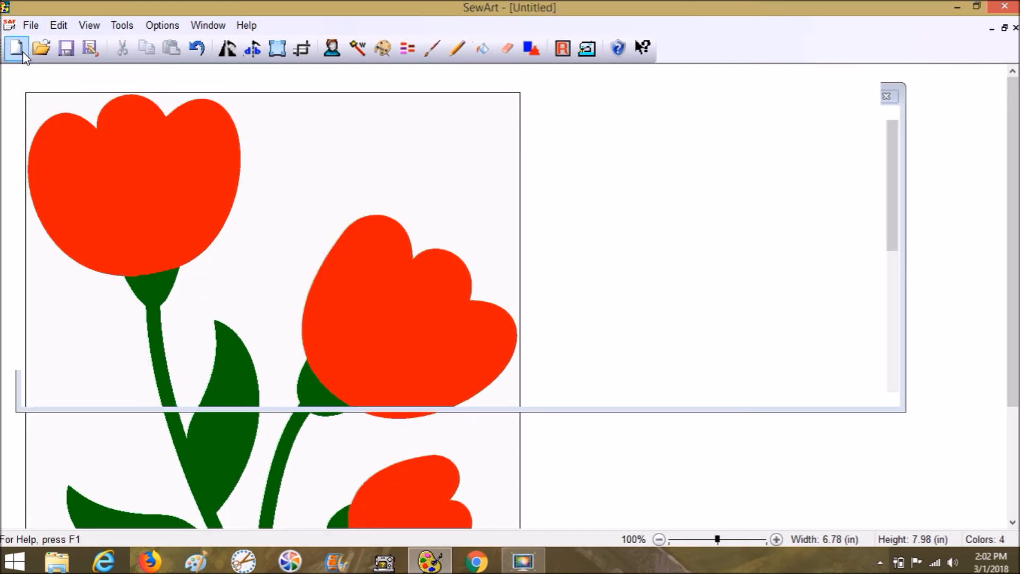
left_click(15, 47)
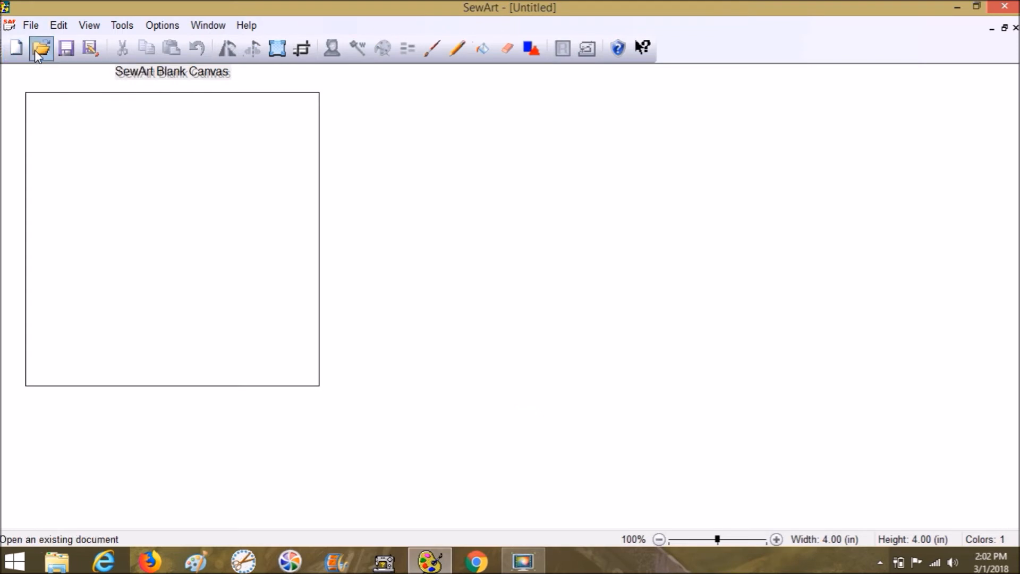
left_click(41, 48)
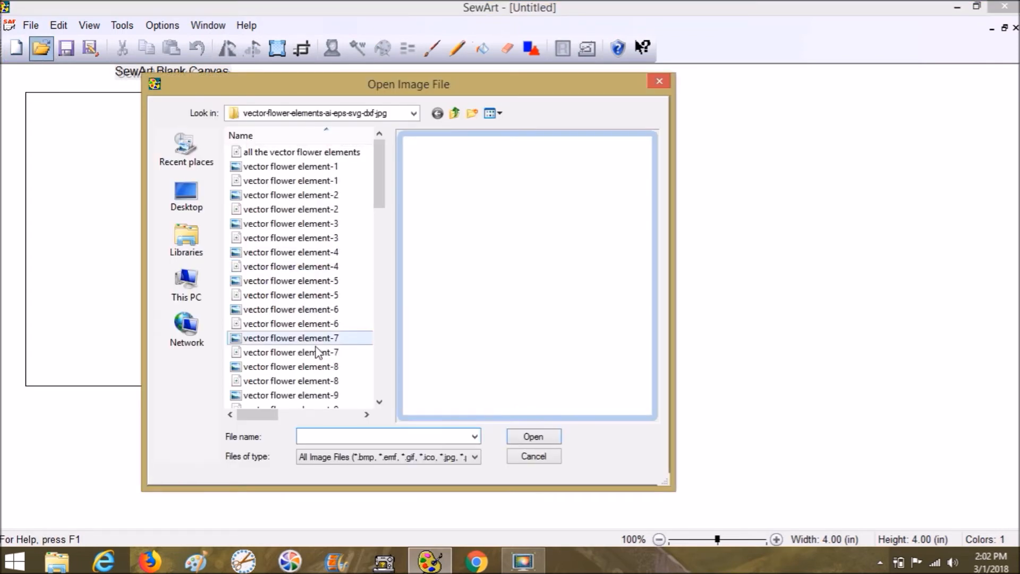
left_click(290, 380)
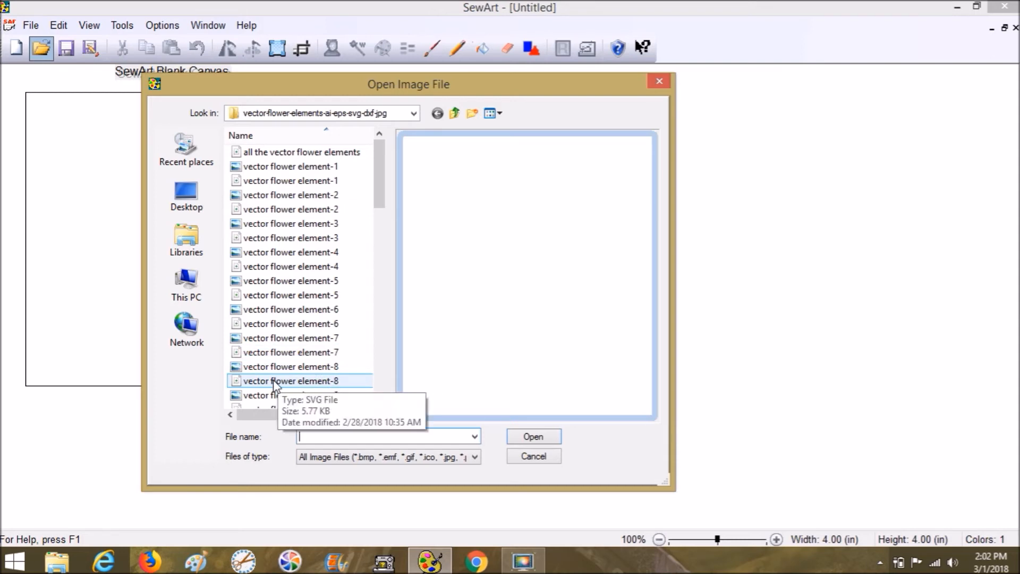
left_click(291, 380)
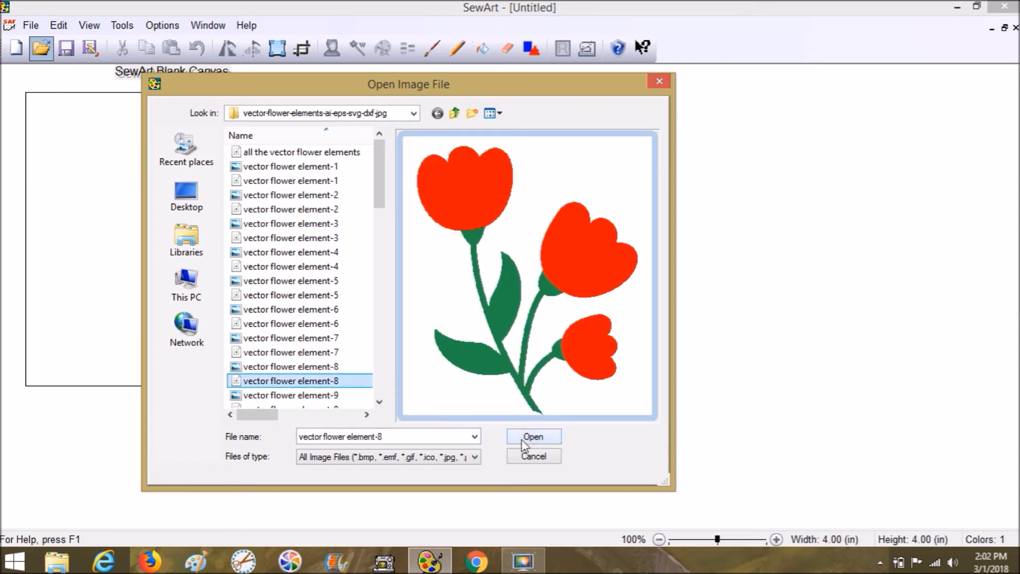
left_click(532, 436)
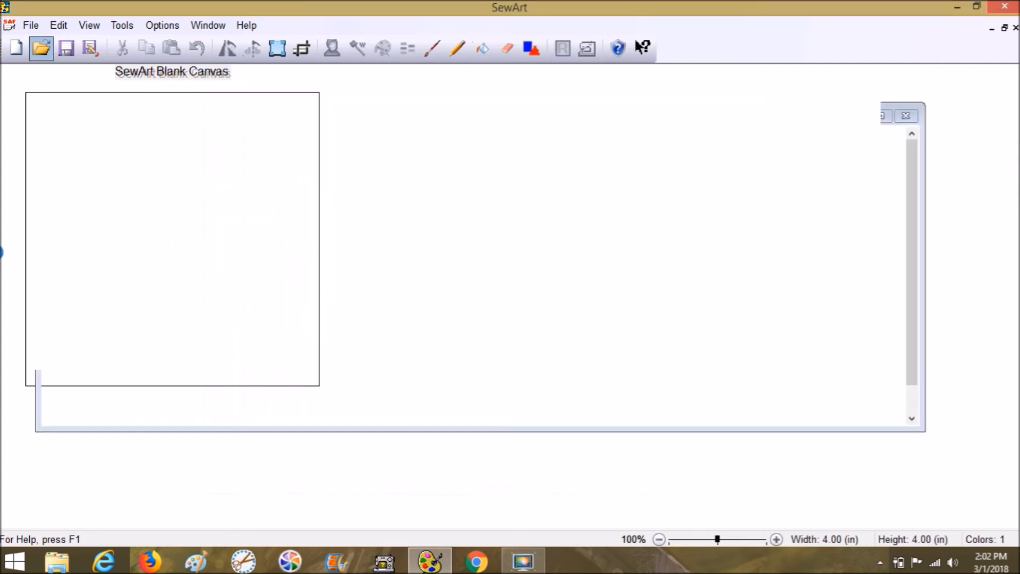
left_click(40, 47)
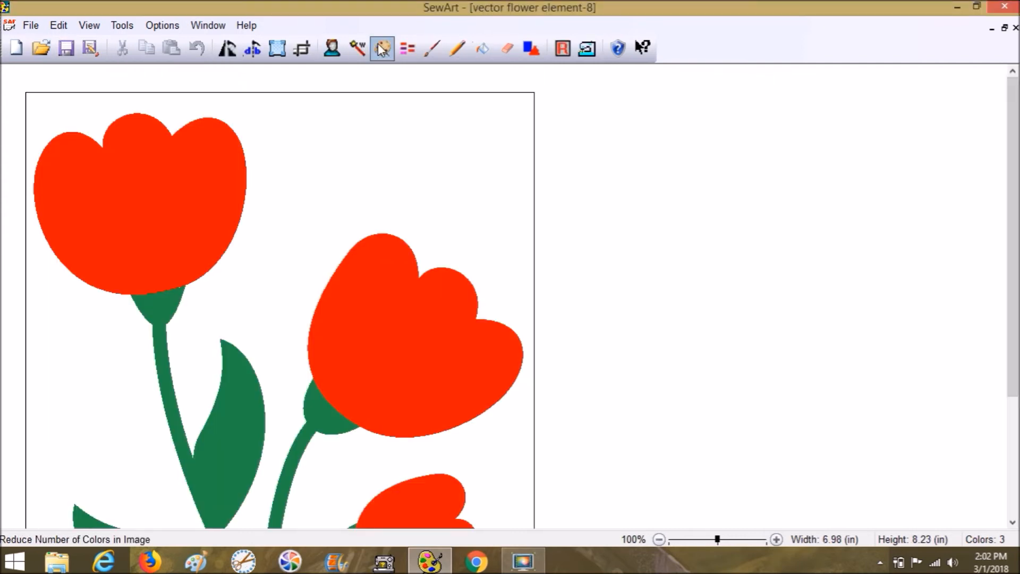
left_click(383, 49)
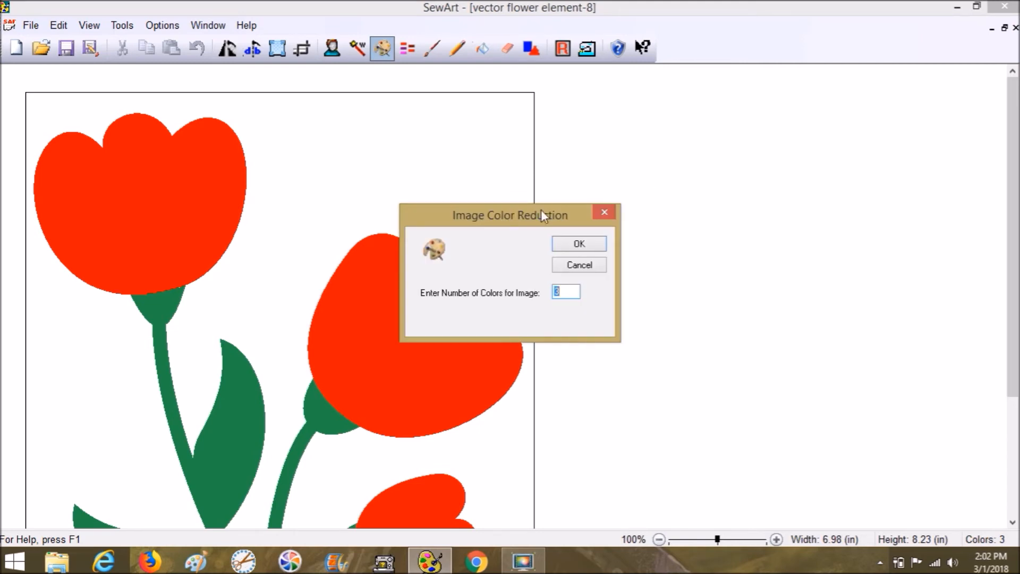
left_click(578, 243)
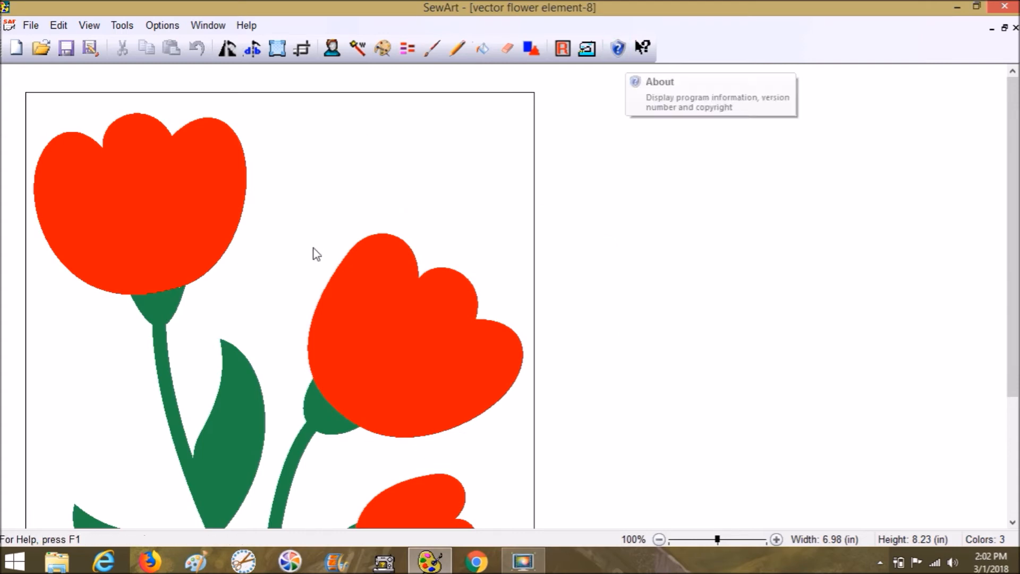
mouse_move(183, 297)
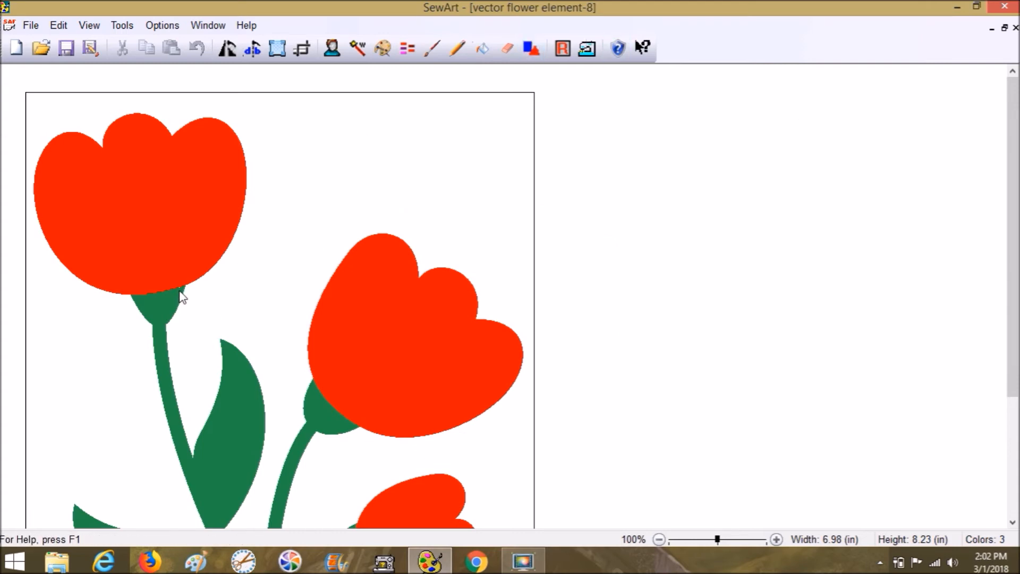
mouse_move(183, 293)
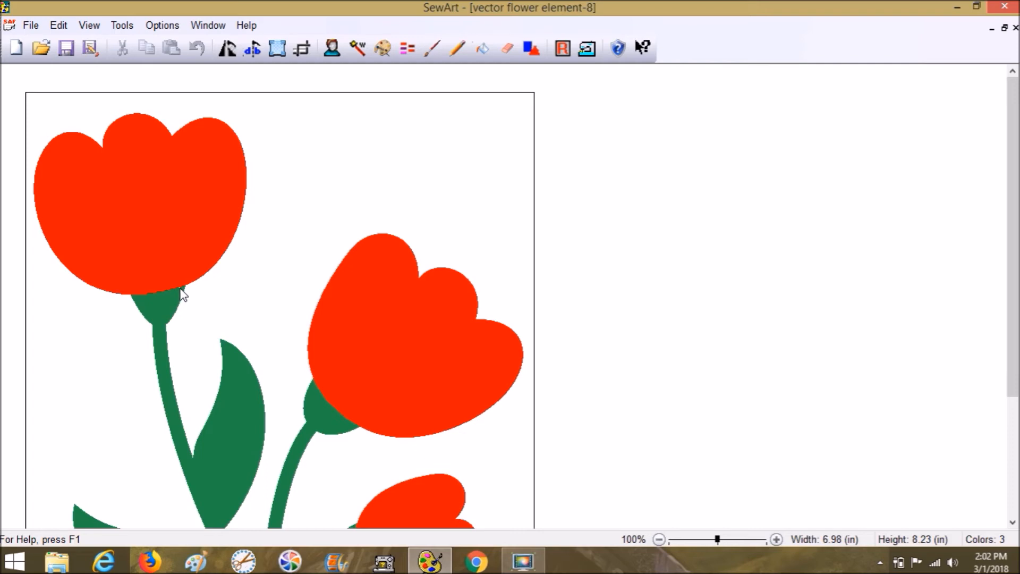
Zoom onto the top stem and fill its white speck with the stem green.
left_click(658, 540)
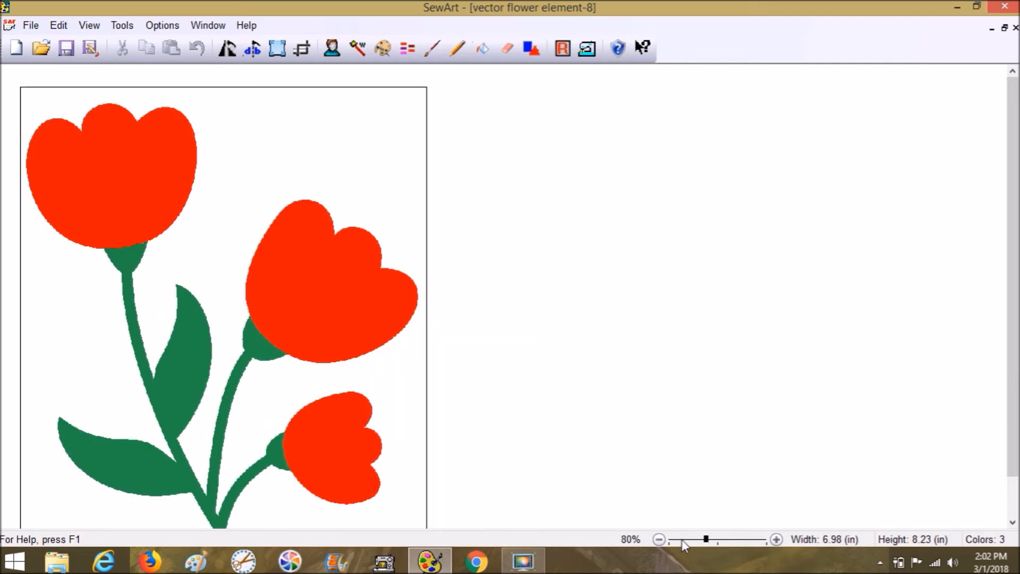
left_click_drag(706, 539, 729, 539)
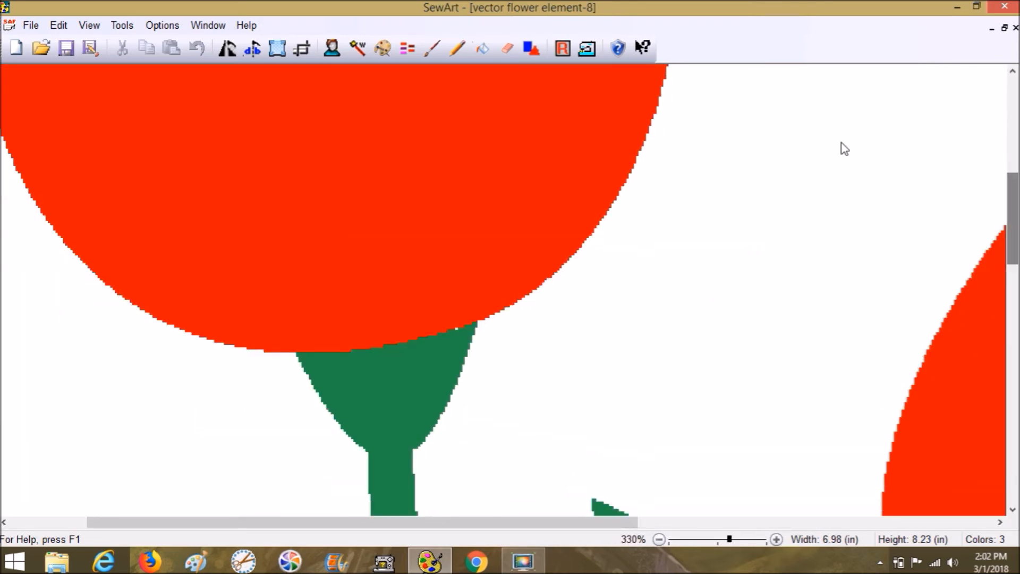
left_click(481, 47)
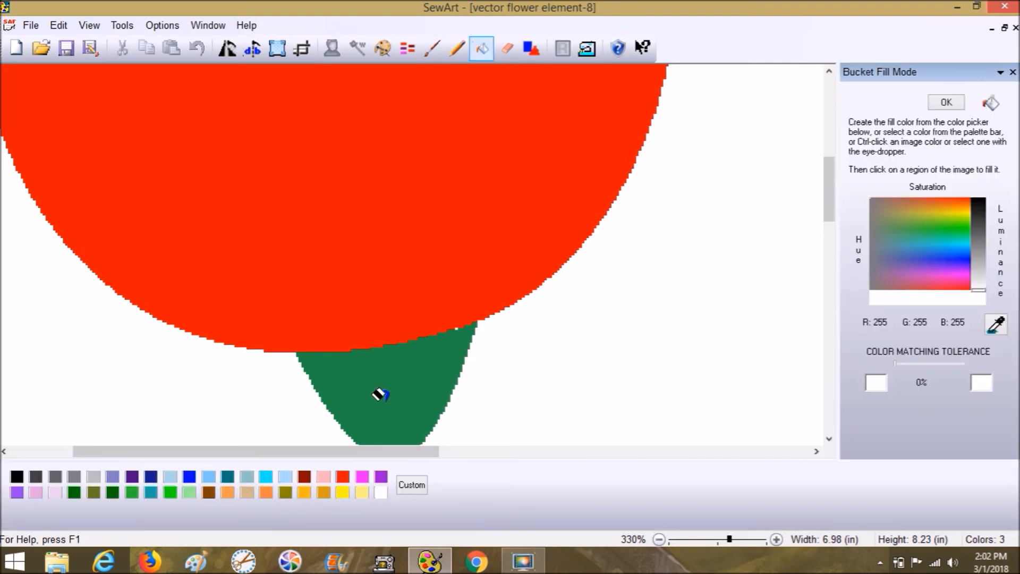
mouse_move(1003, 276)
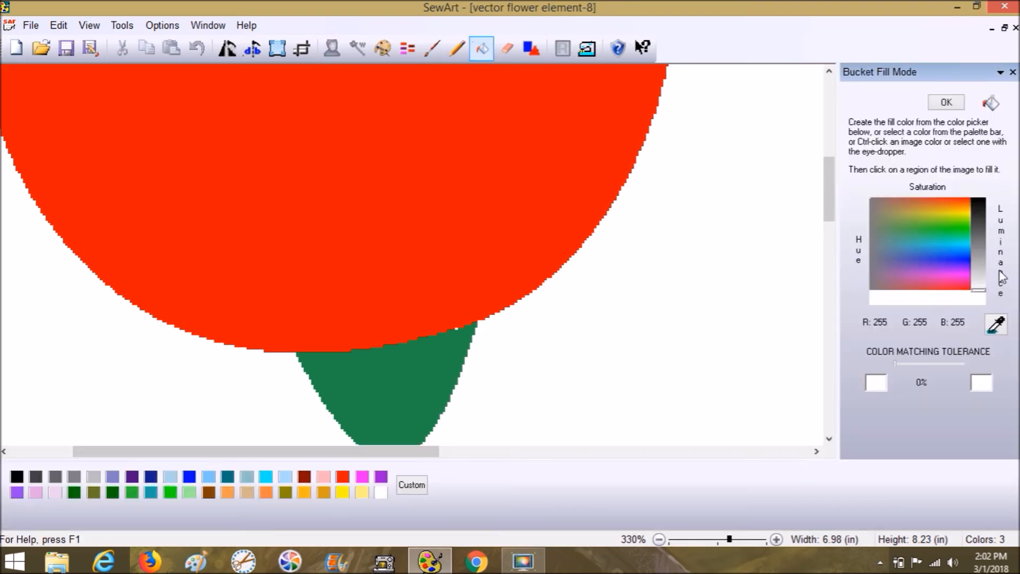
left_click(997, 323)
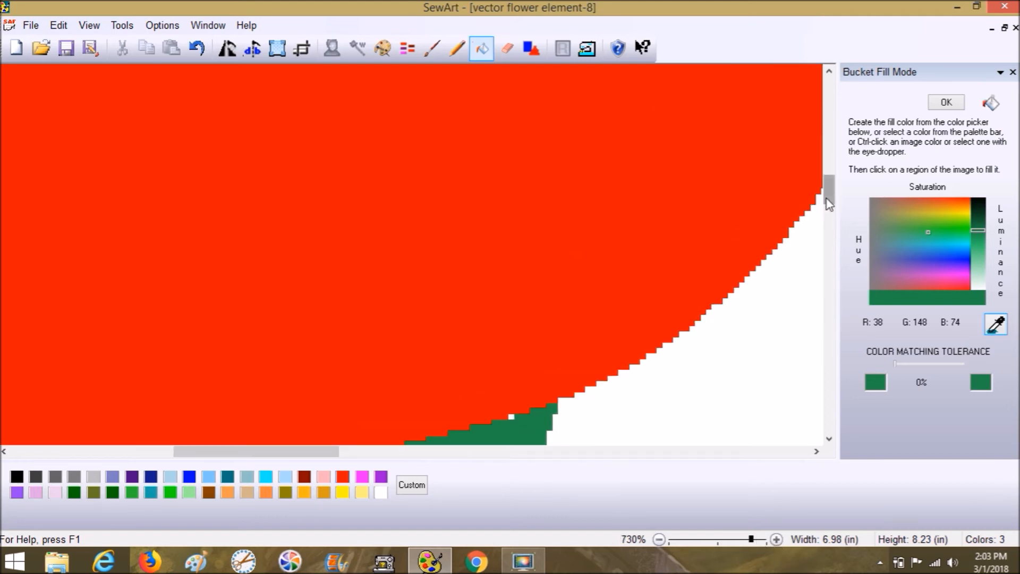
left_click(511, 224)
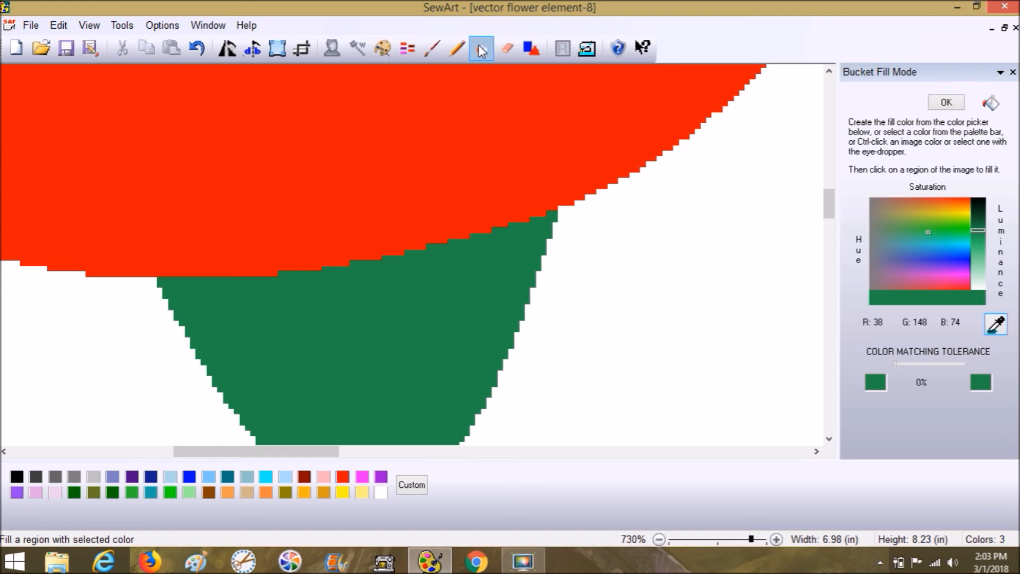
left_click(946, 102)
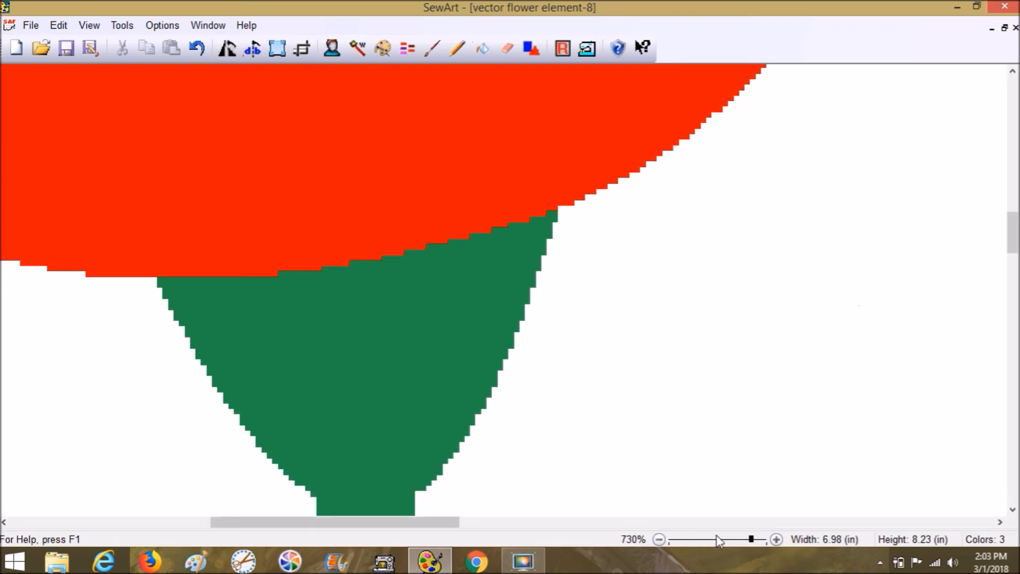
left_click_drag(752, 540, 706, 540)
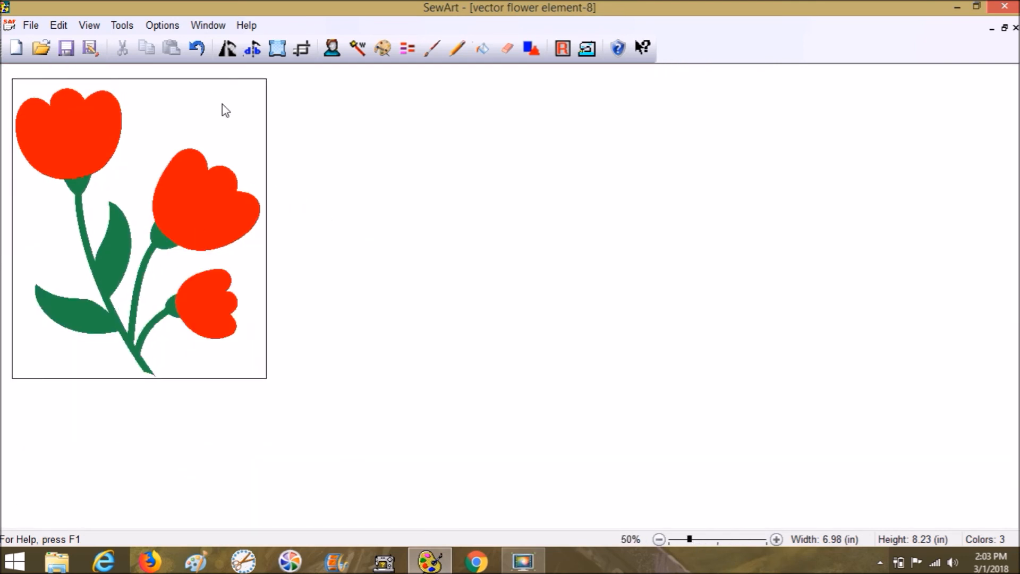
mouse_move(382, 48)
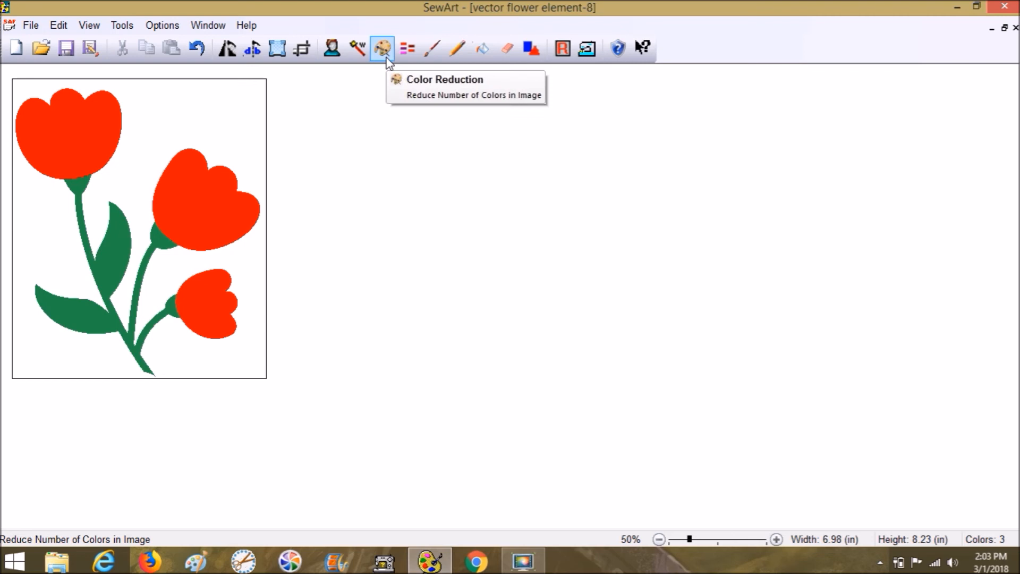
mouse_move(331, 48)
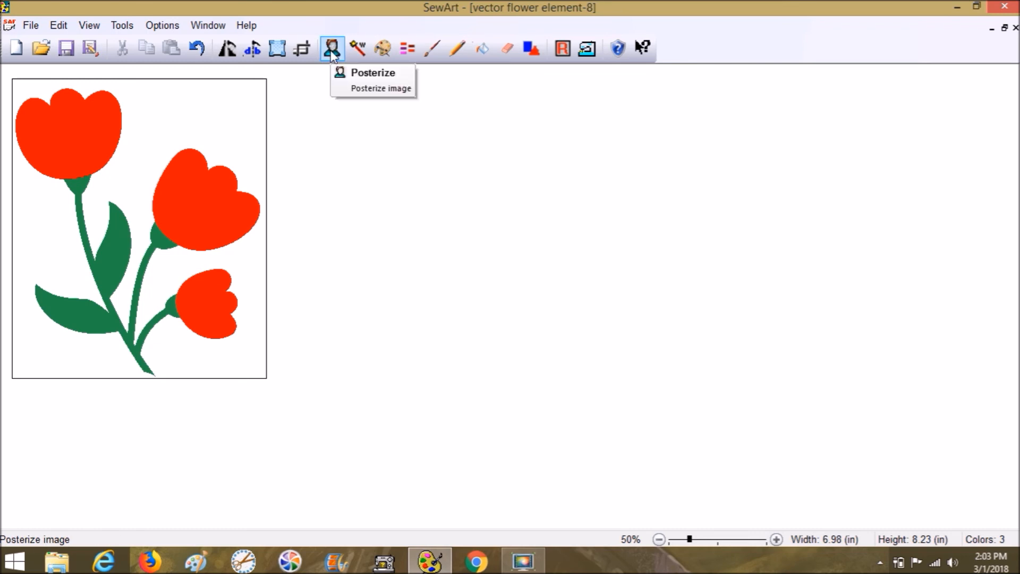
mouse_move(406, 48)
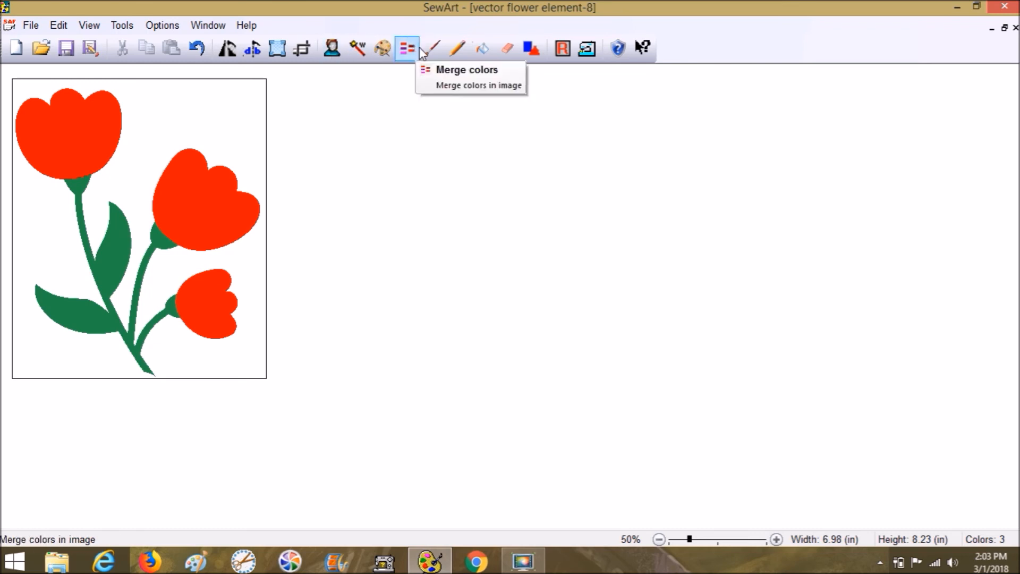
mouse_move(432, 48)
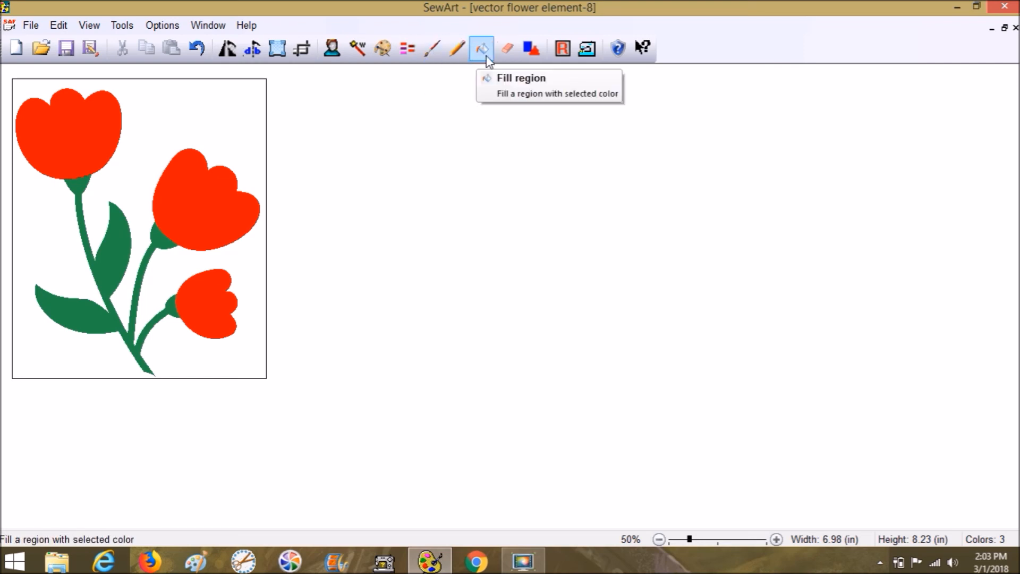
mouse_move(244, 130)
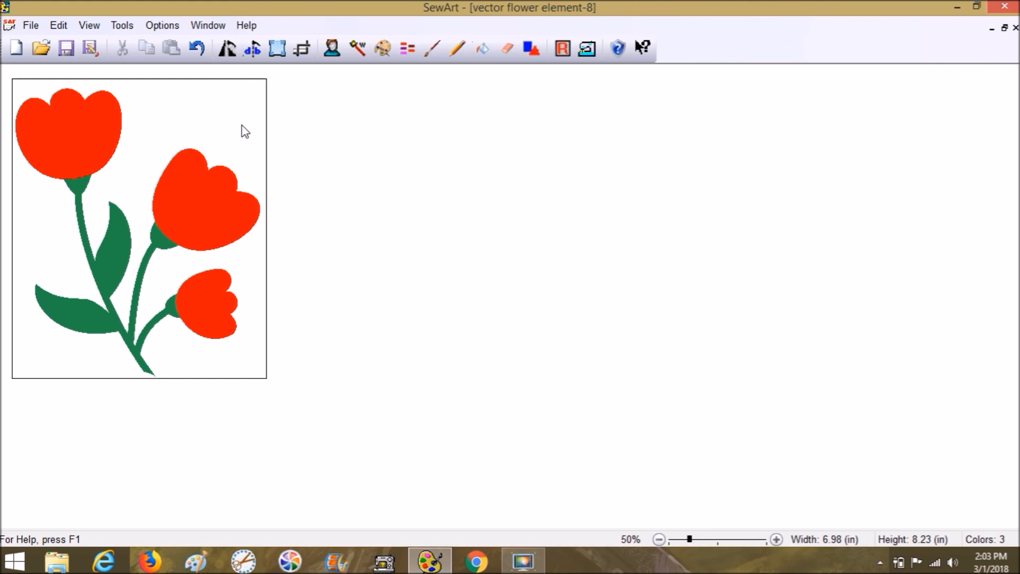